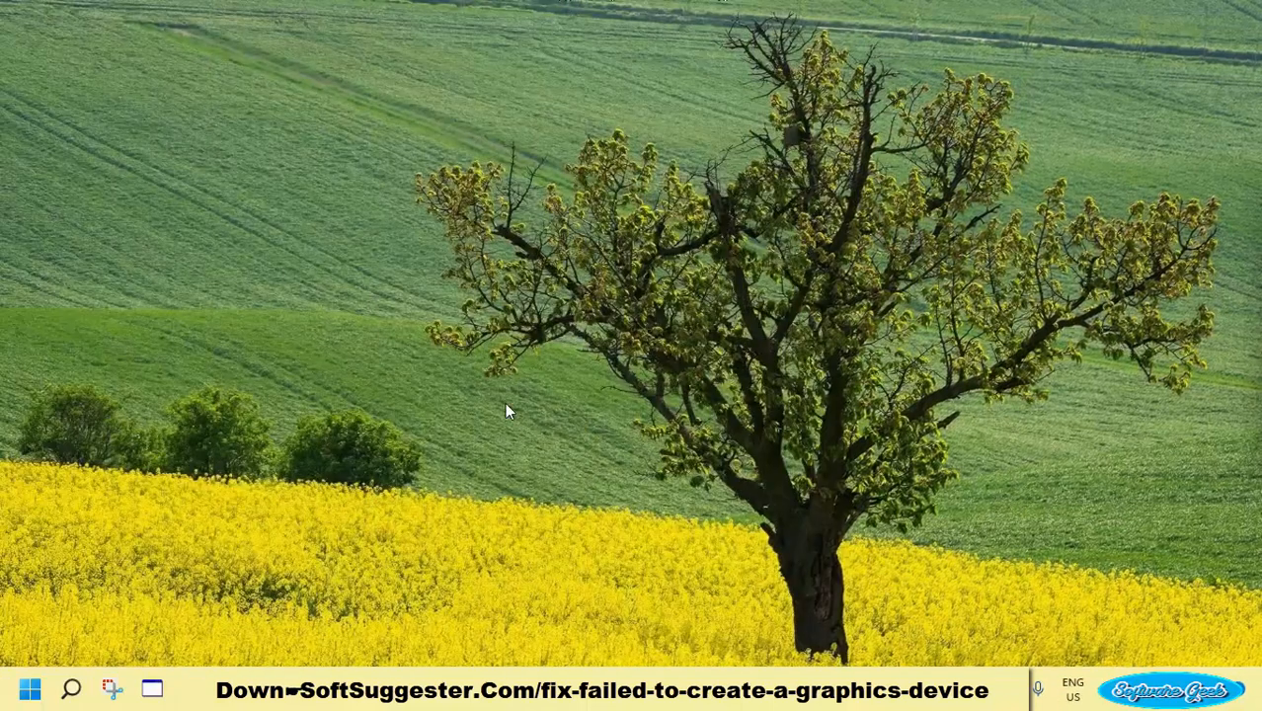
mouse_move(530, 440)
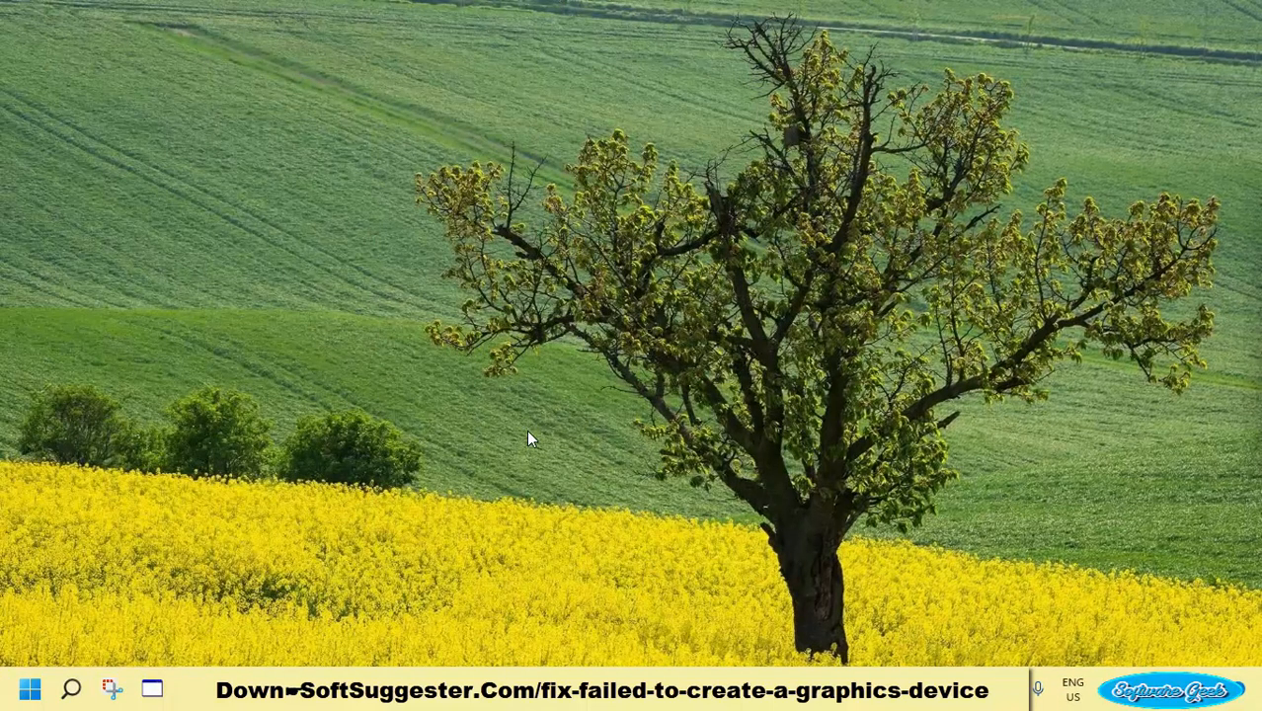
mouse_move(550, 402)
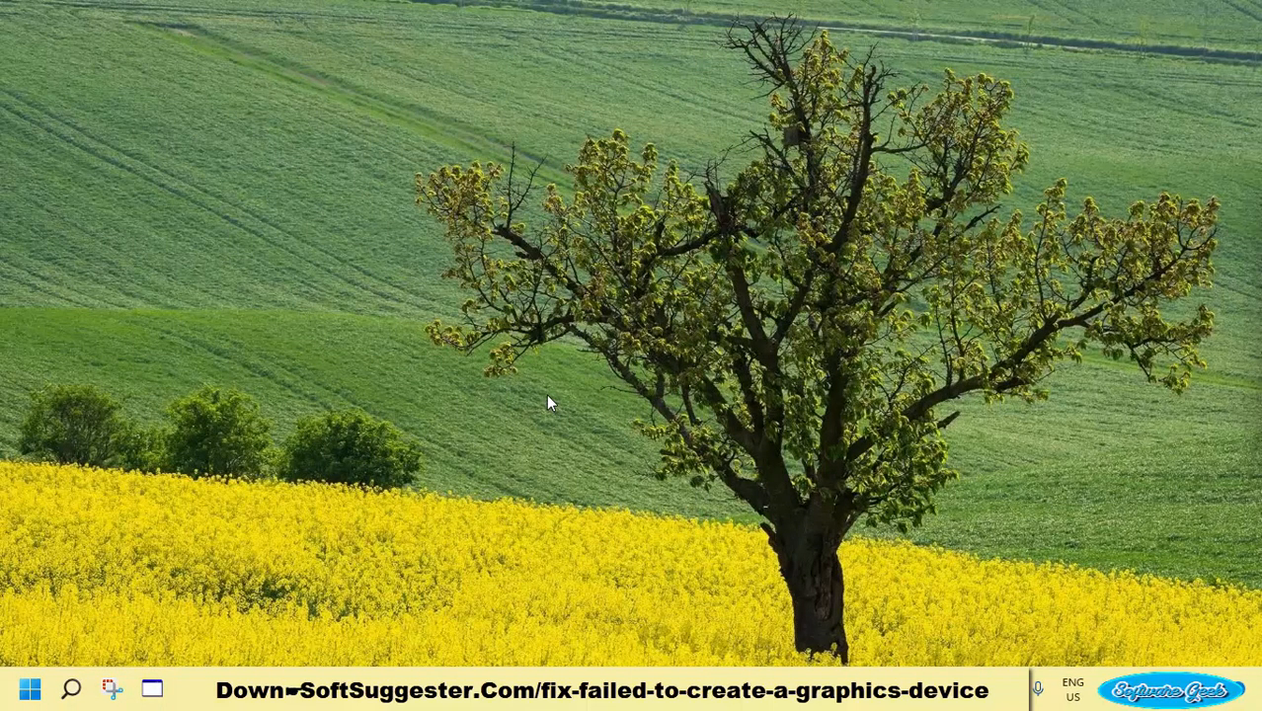
mouse_move(413, 192)
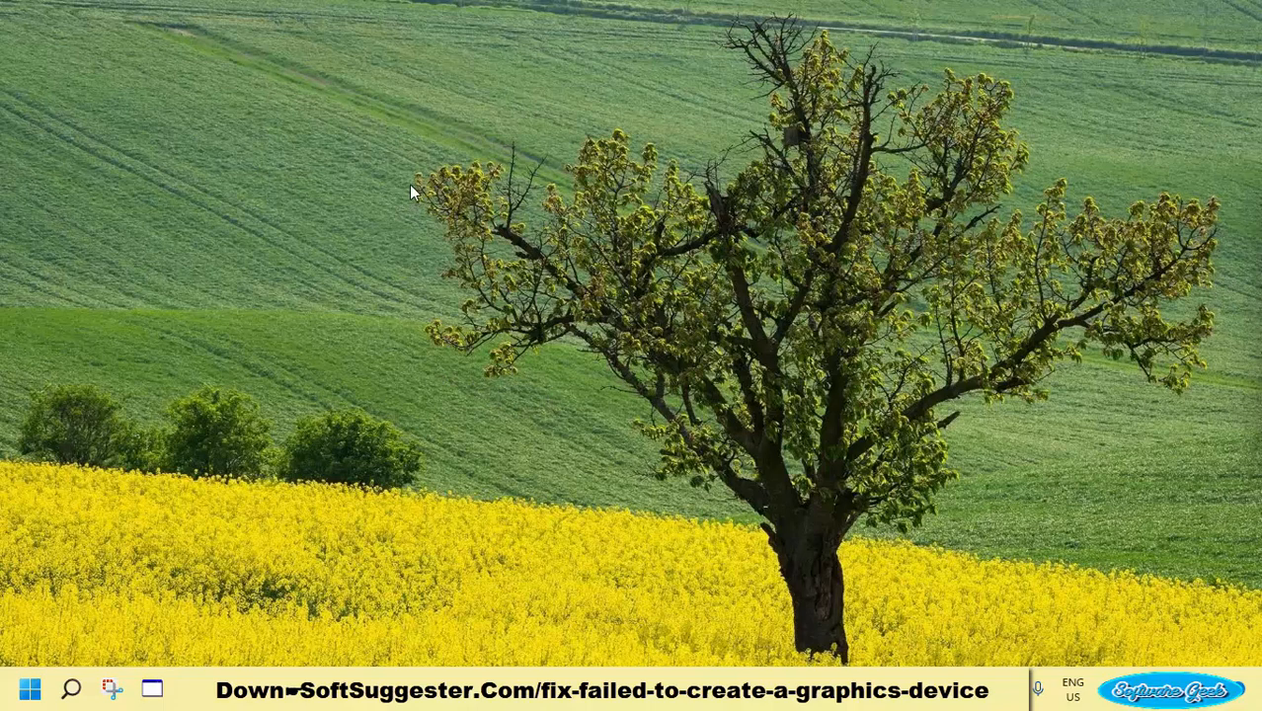
mouse_move(397, 192)
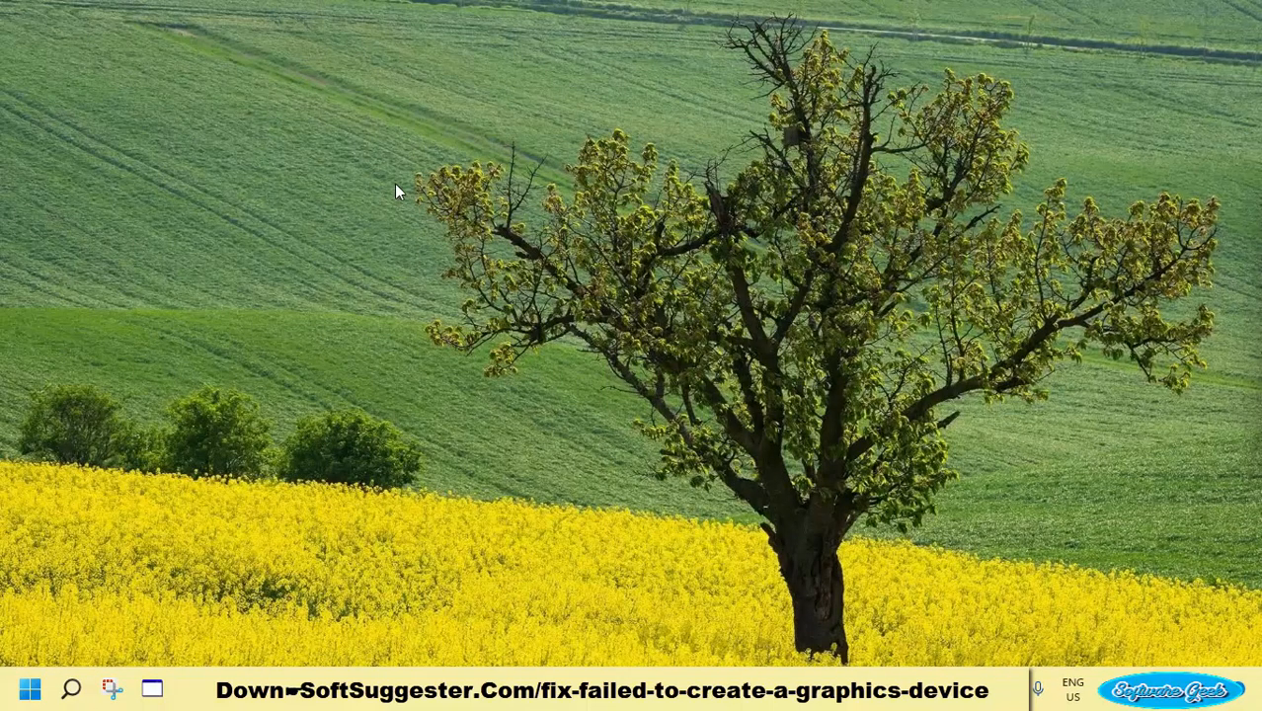
mouse_move(477, 280)
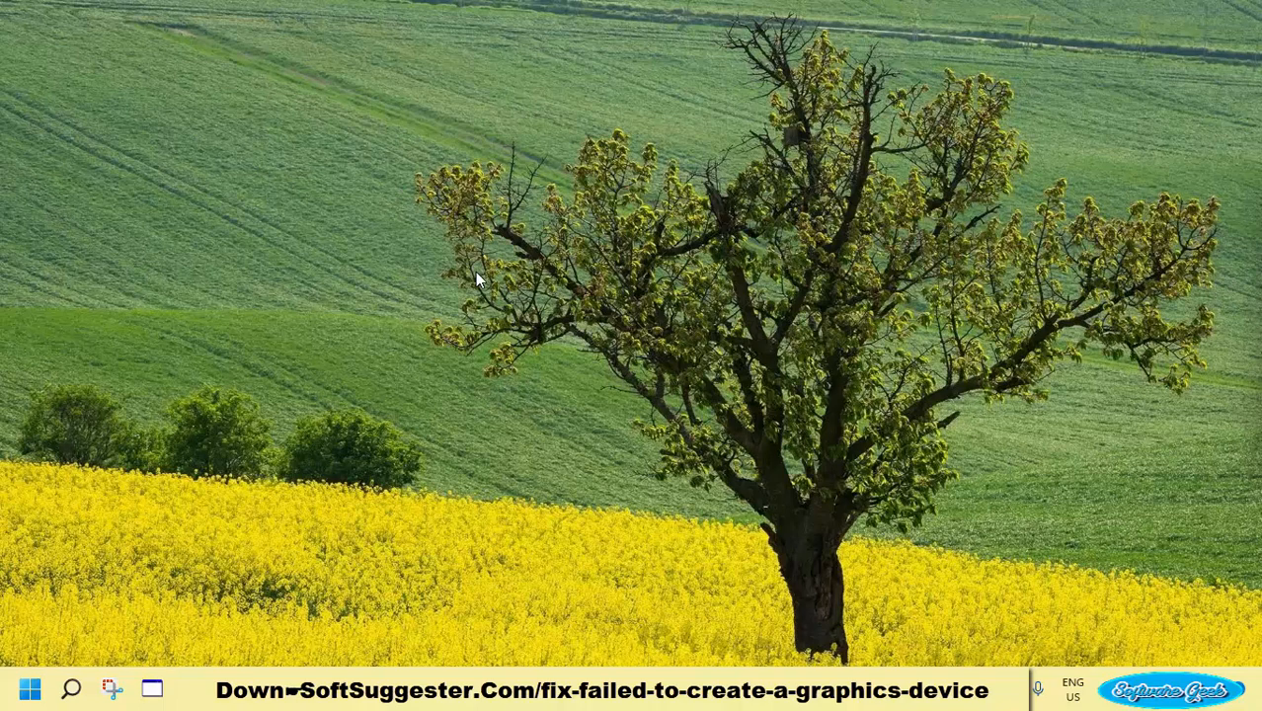
mouse_move(445, 333)
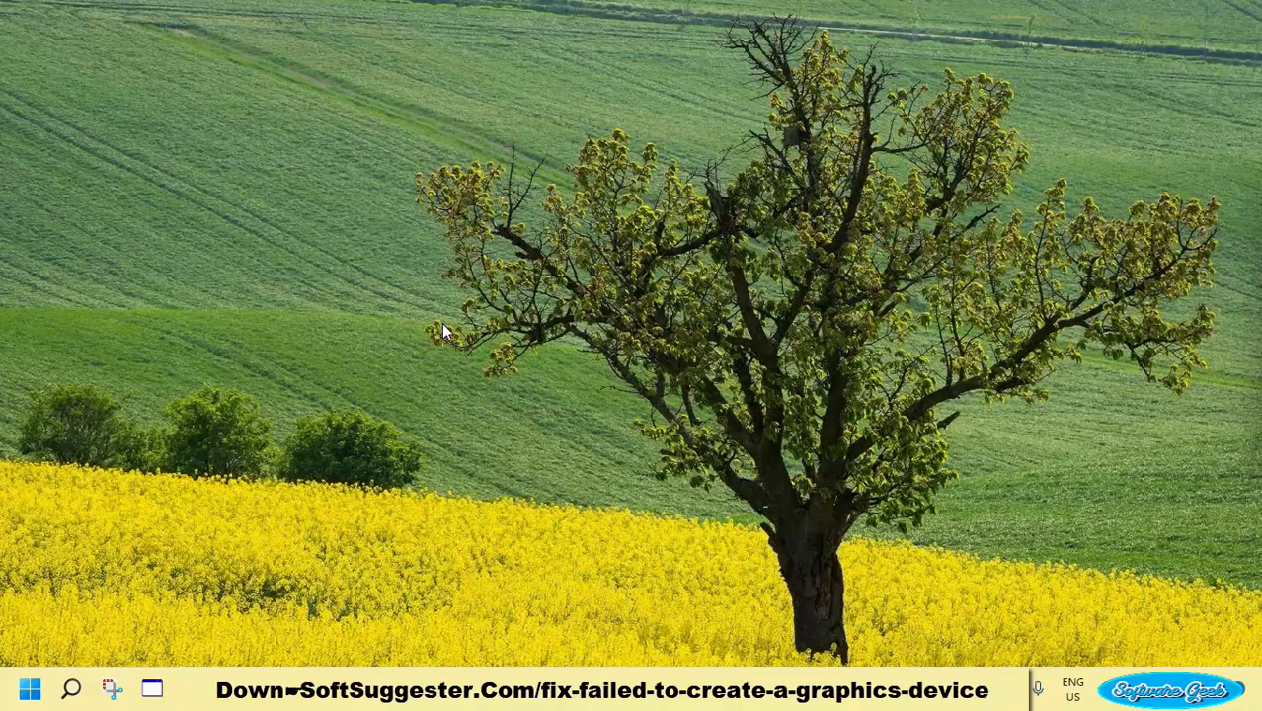
mouse_move(416, 361)
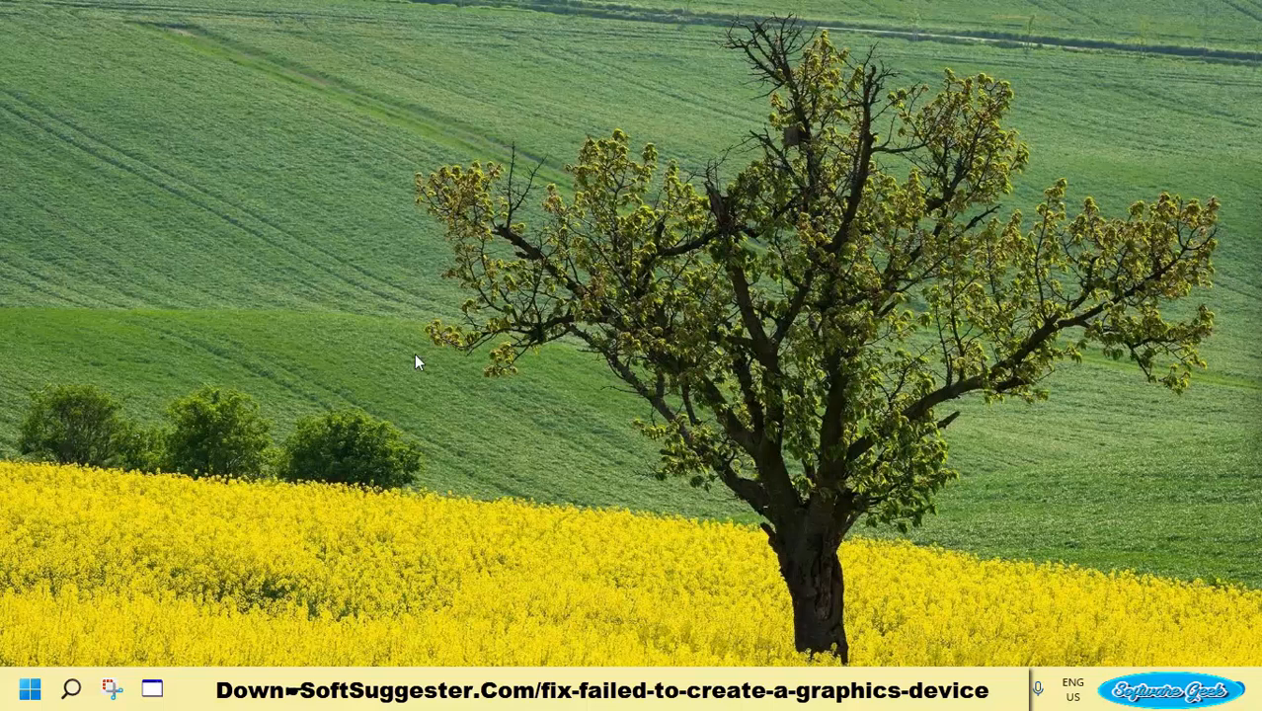
mouse_move(884, 69)
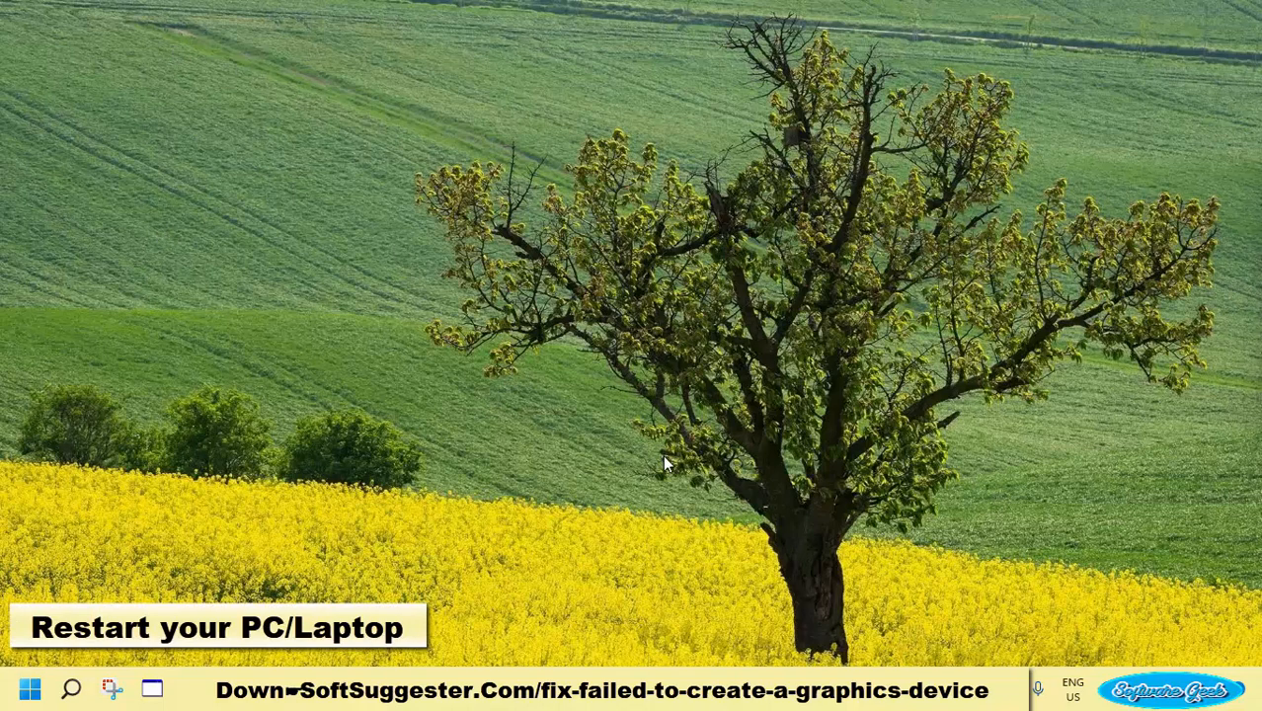
mouse_move(373, 477)
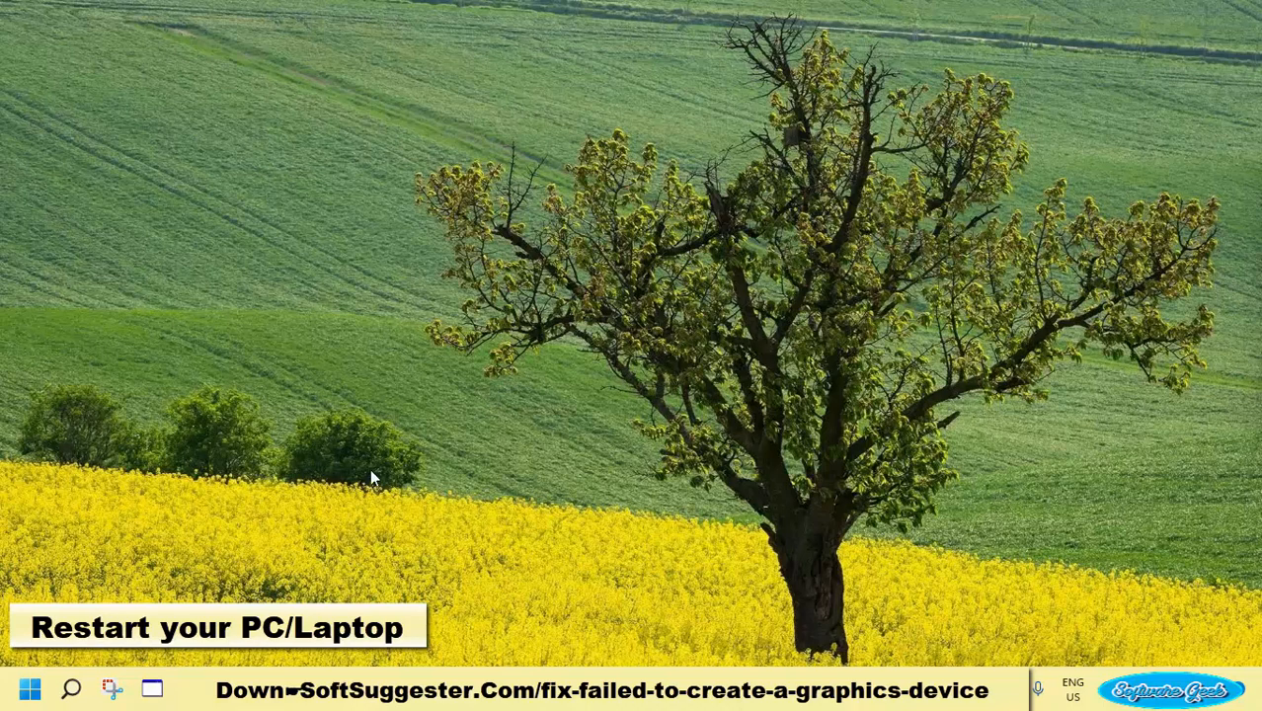
mouse_move(1116, 321)
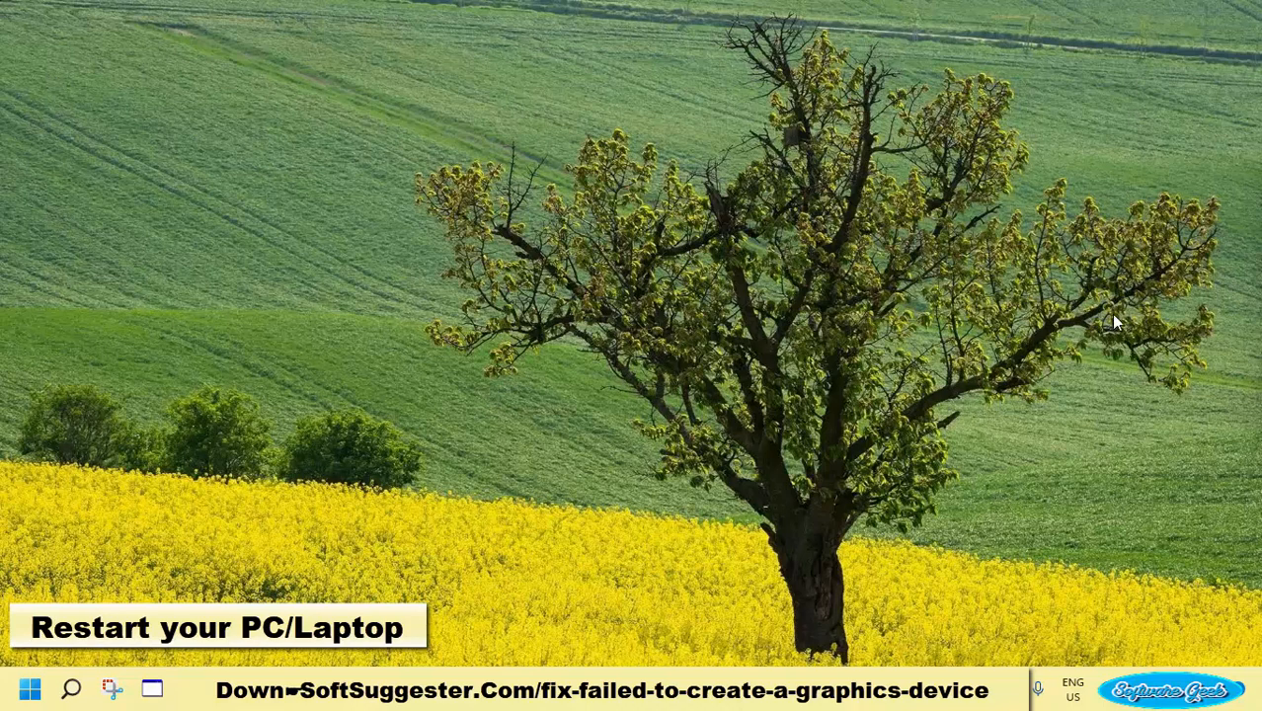
mouse_move(692, 471)
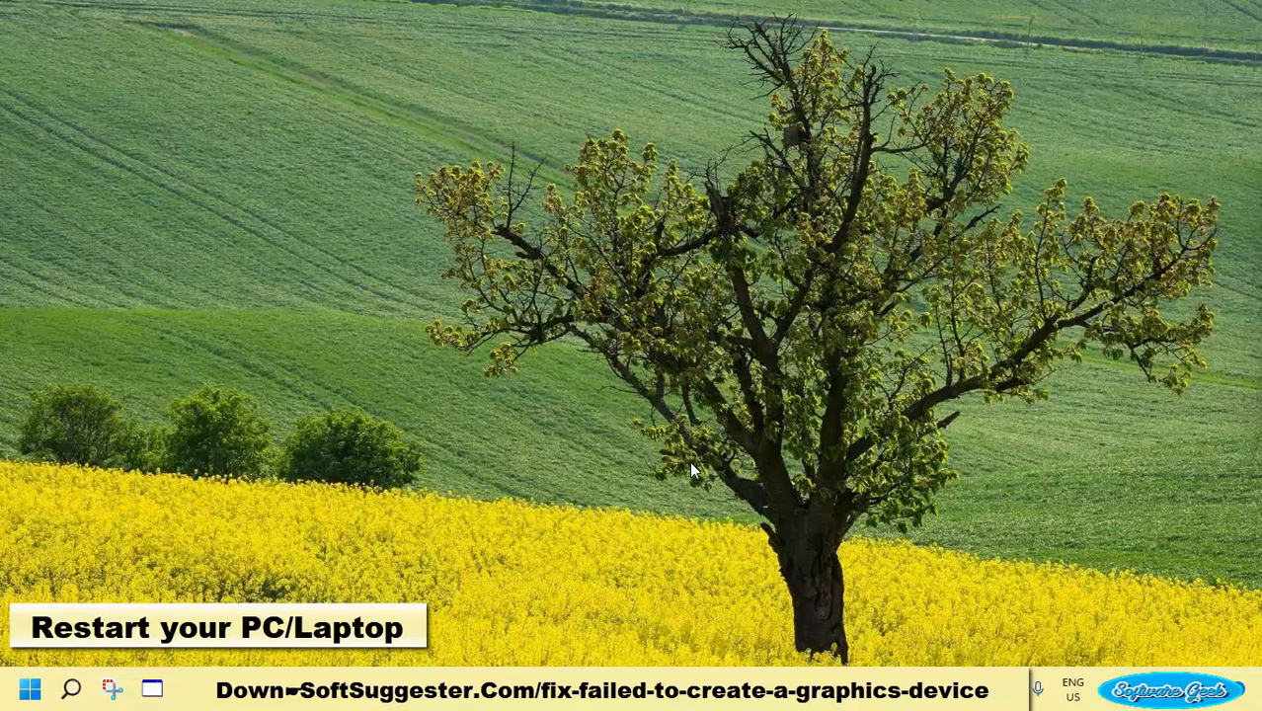
mouse_move(1018, 495)
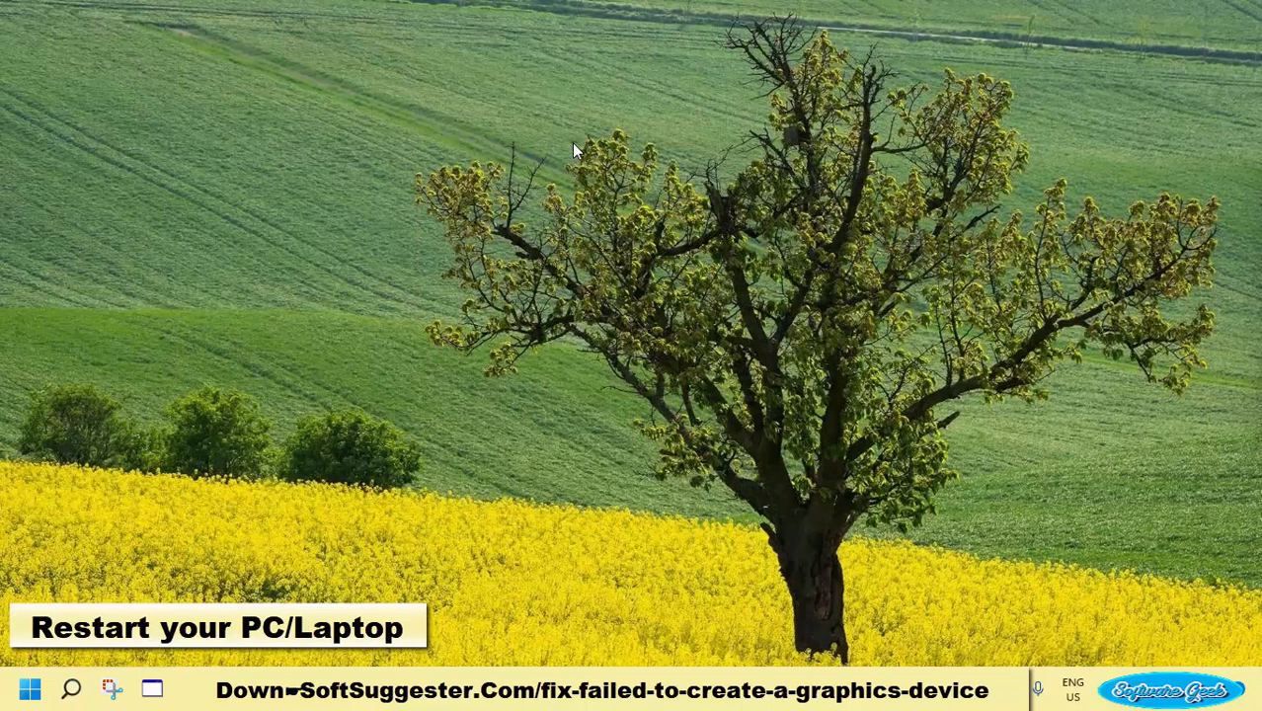
mouse_move(431, 359)
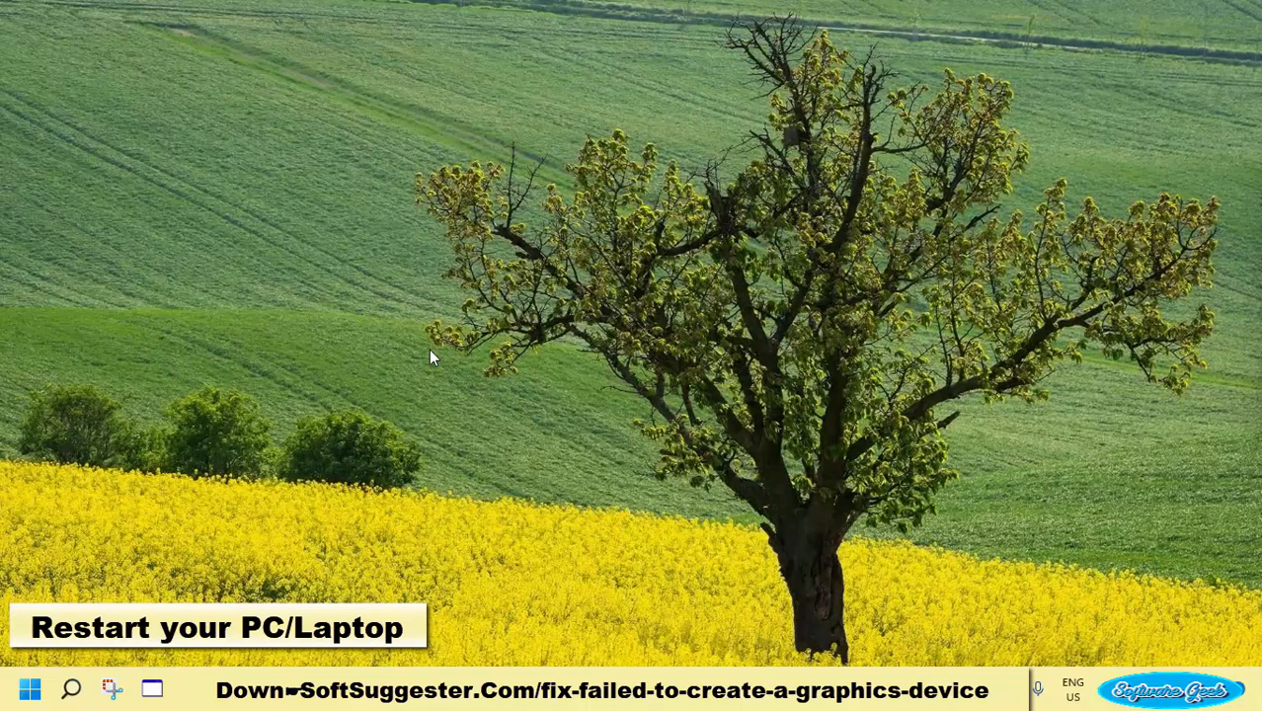
mouse_move(630, 444)
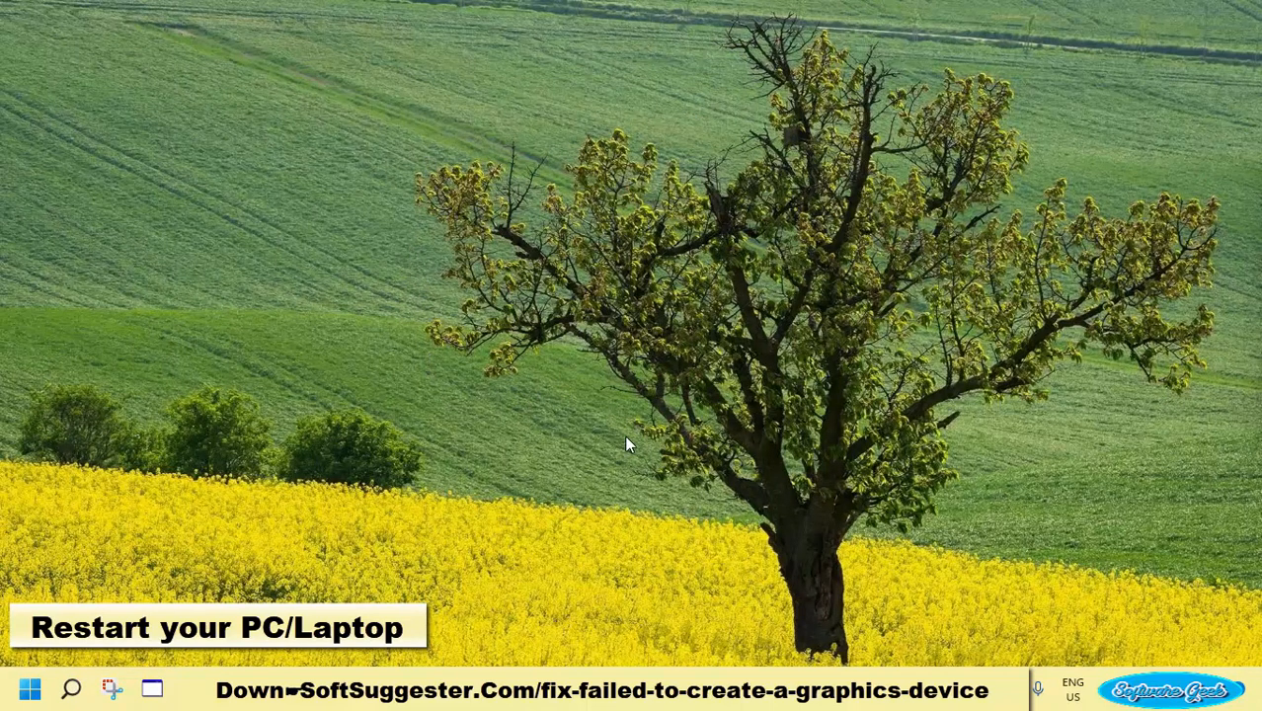
mouse_move(721, 351)
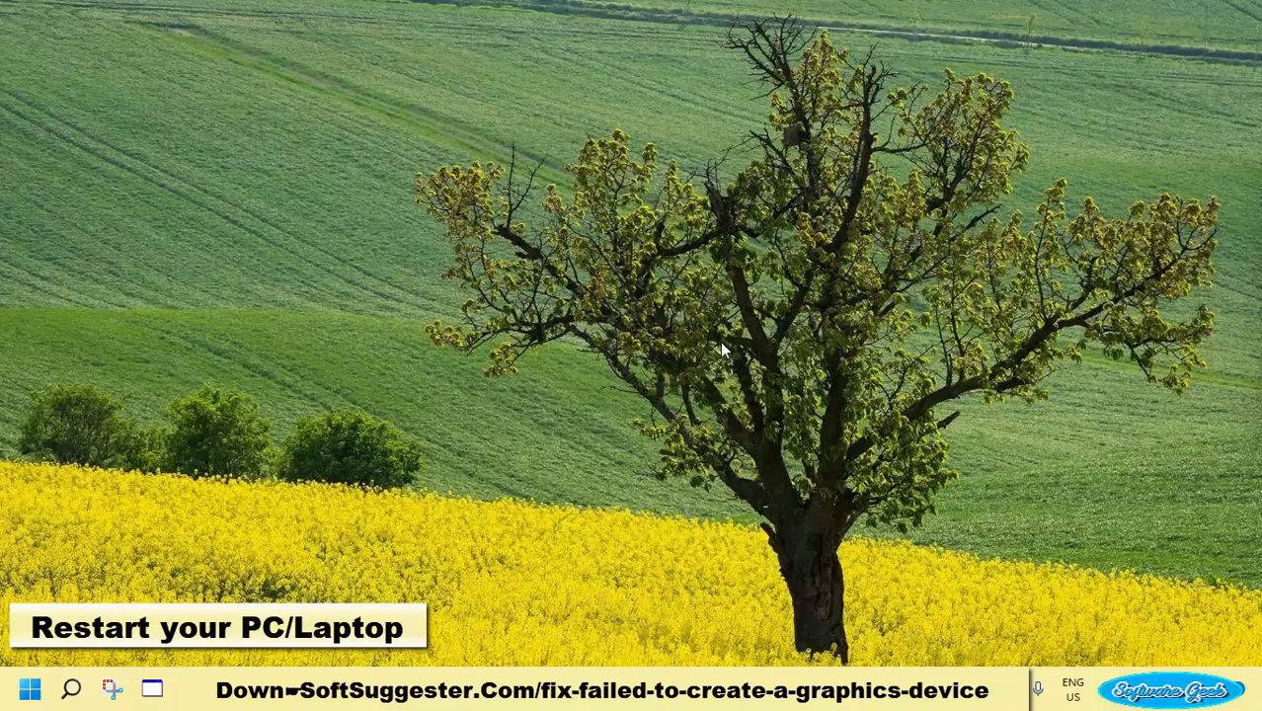
mouse_move(698, 493)
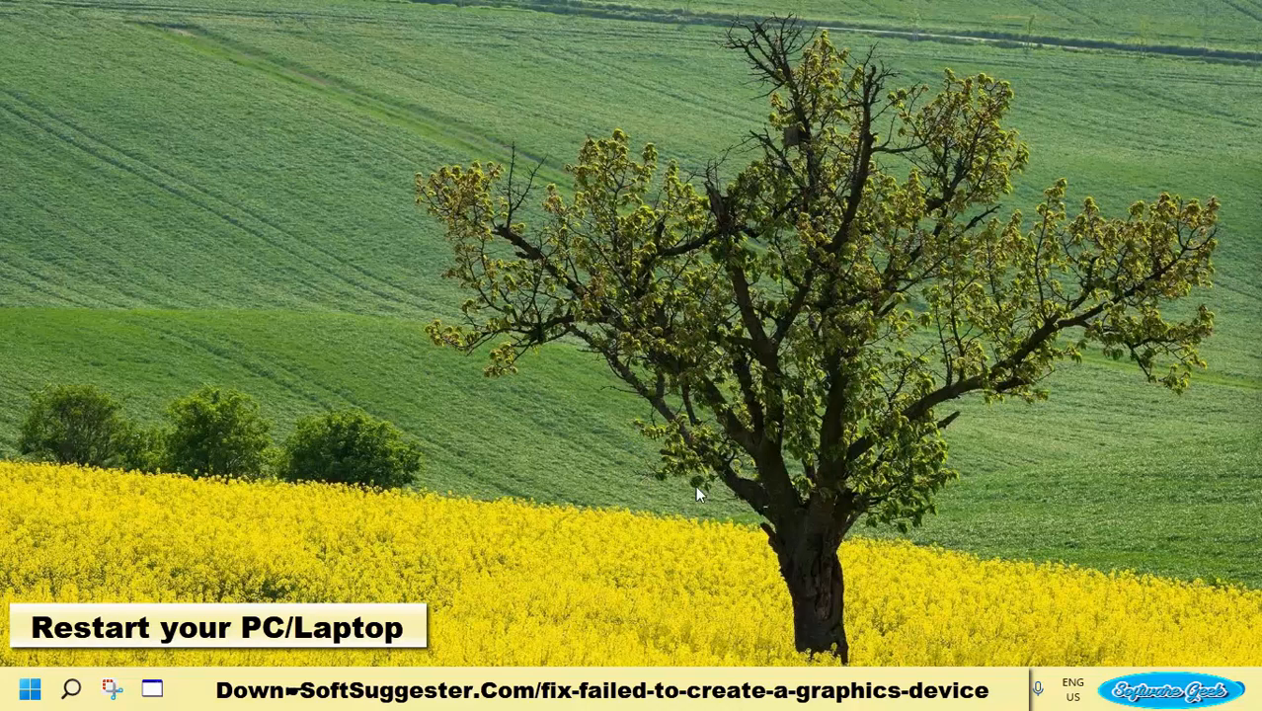
mouse_move(748, 353)
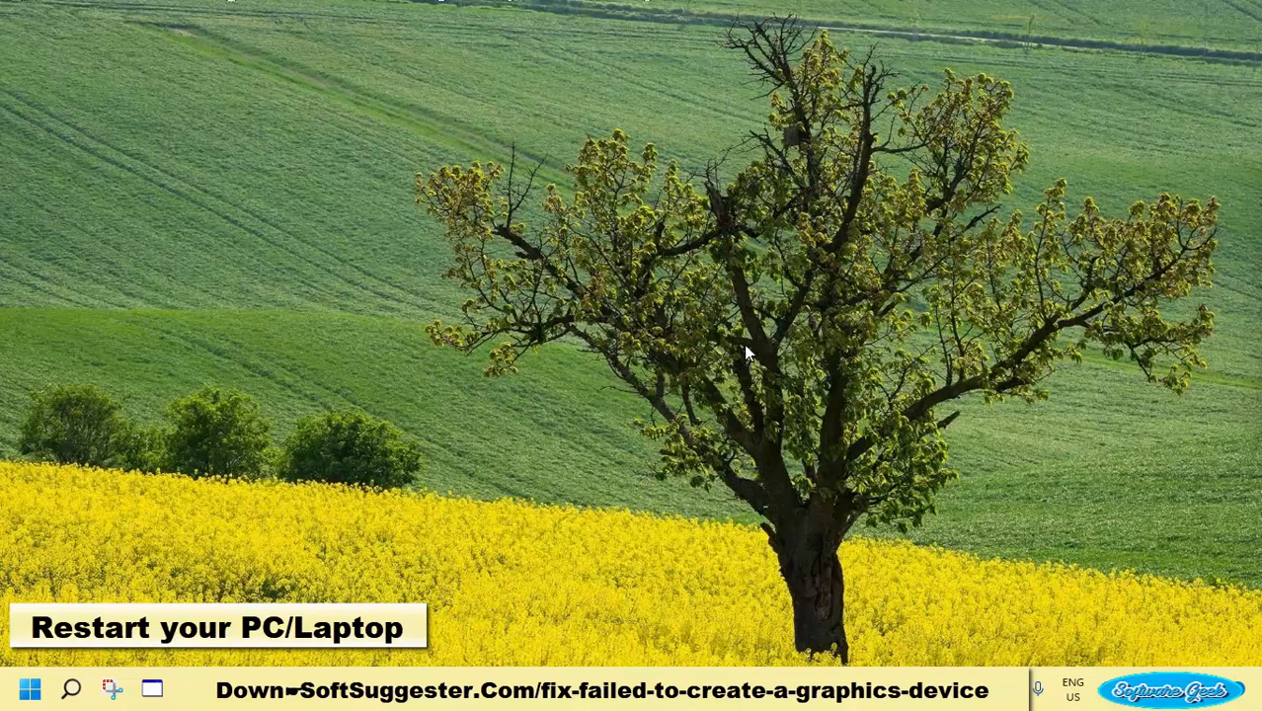
mouse_move(691, 308)
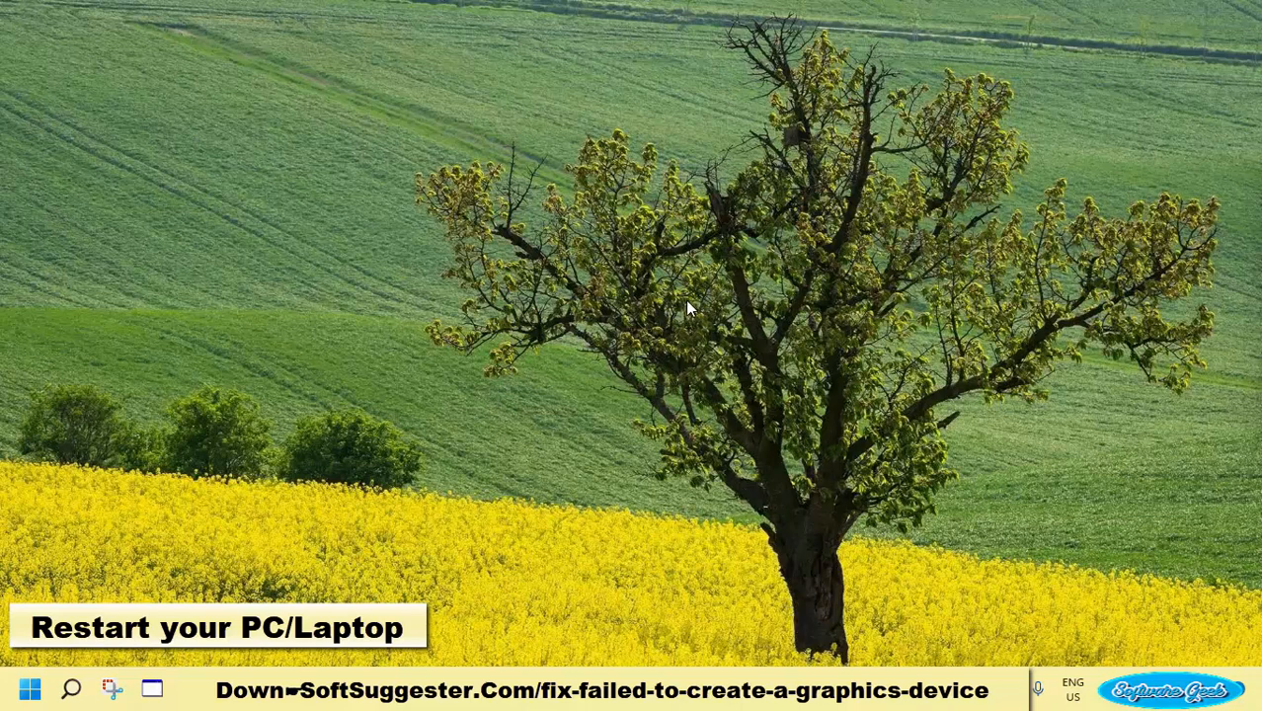
mouse_move(684, 176)
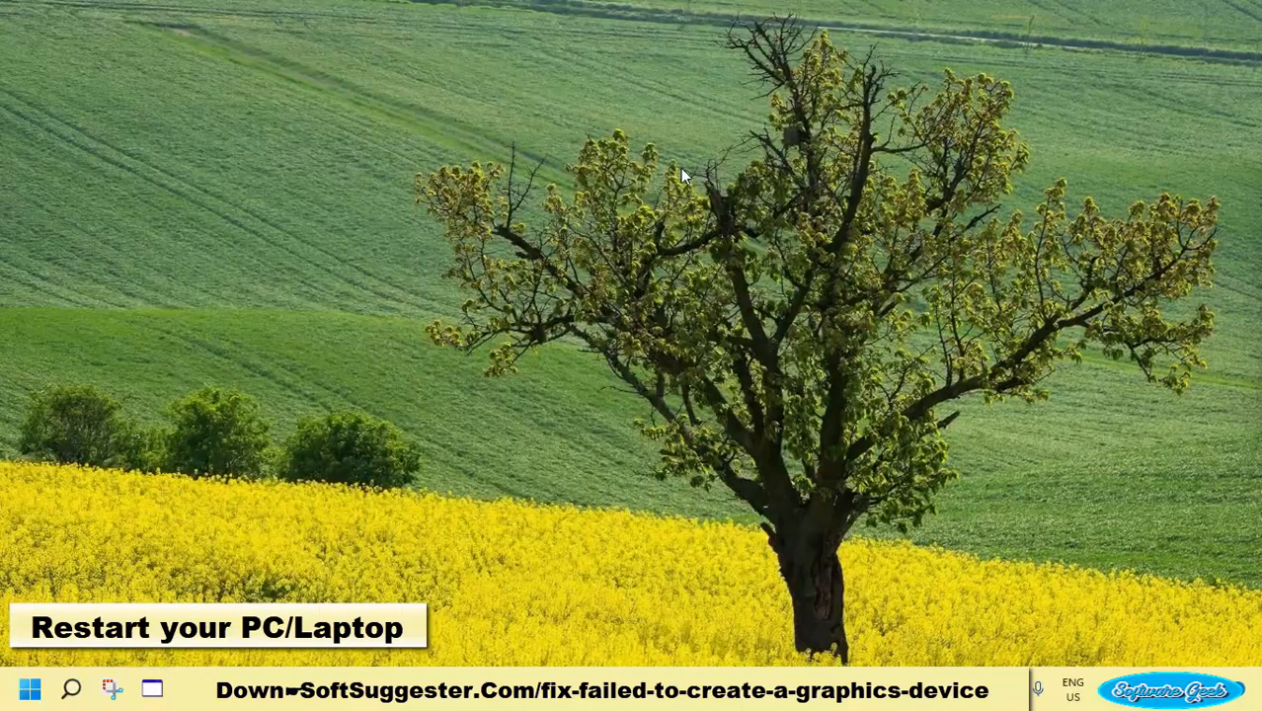
mouse_move(726, 383)
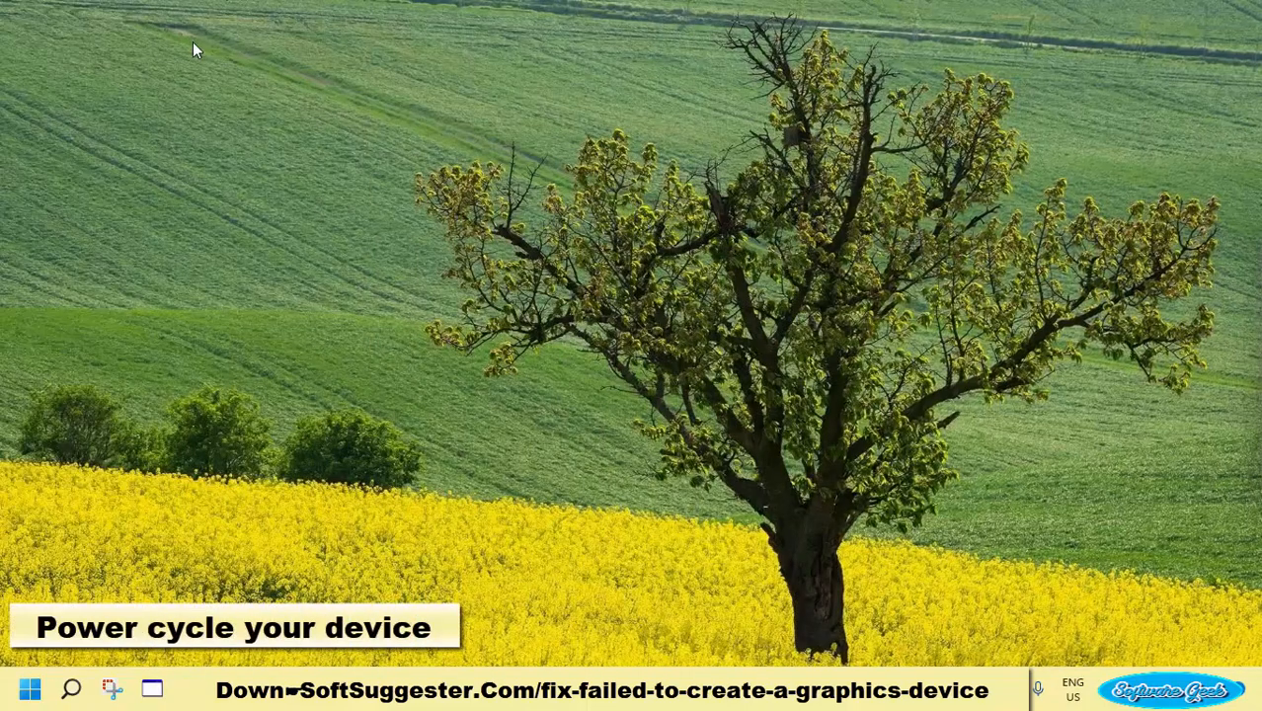
mouse_move(270, 216)
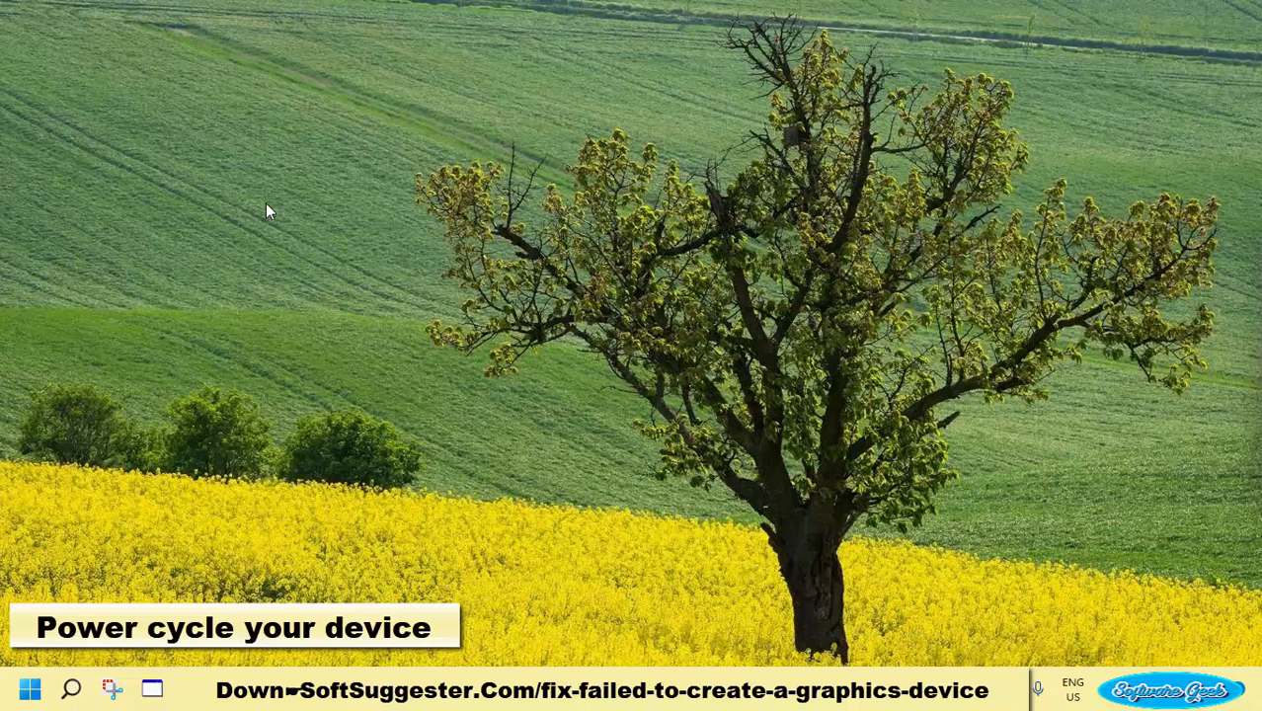
mouse_move(391, 215)
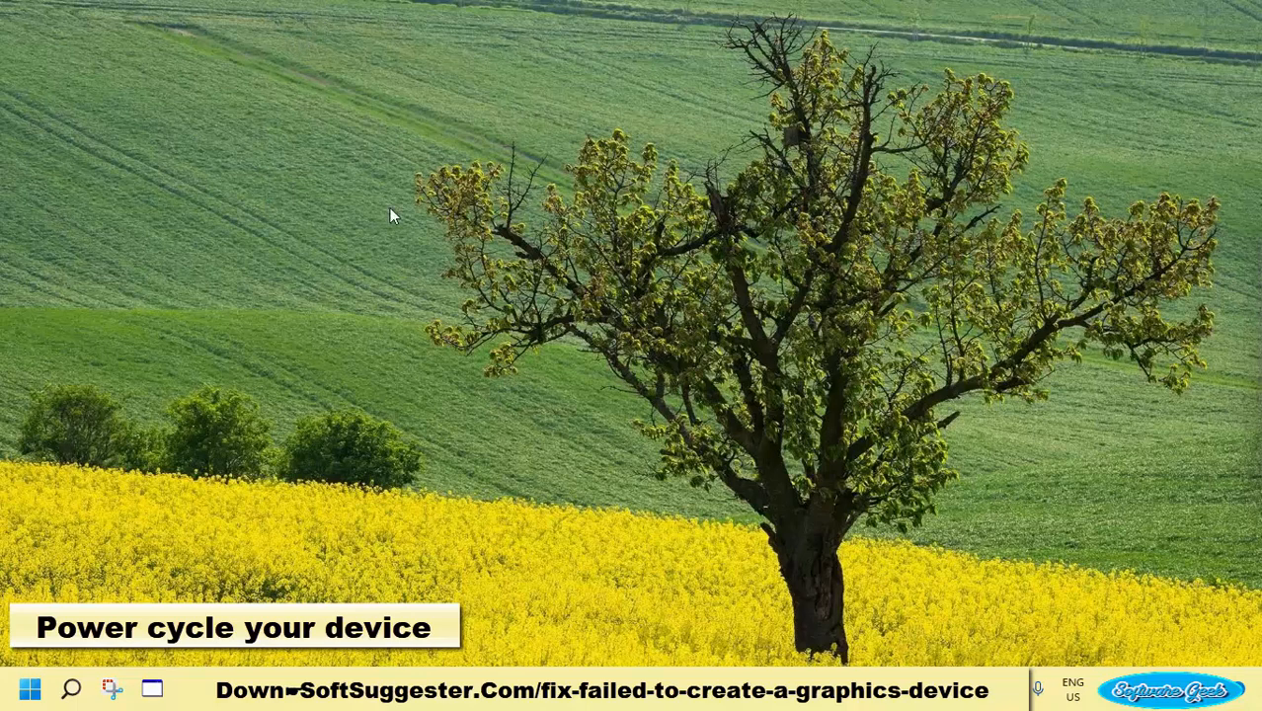
mouse_move(706, 368)
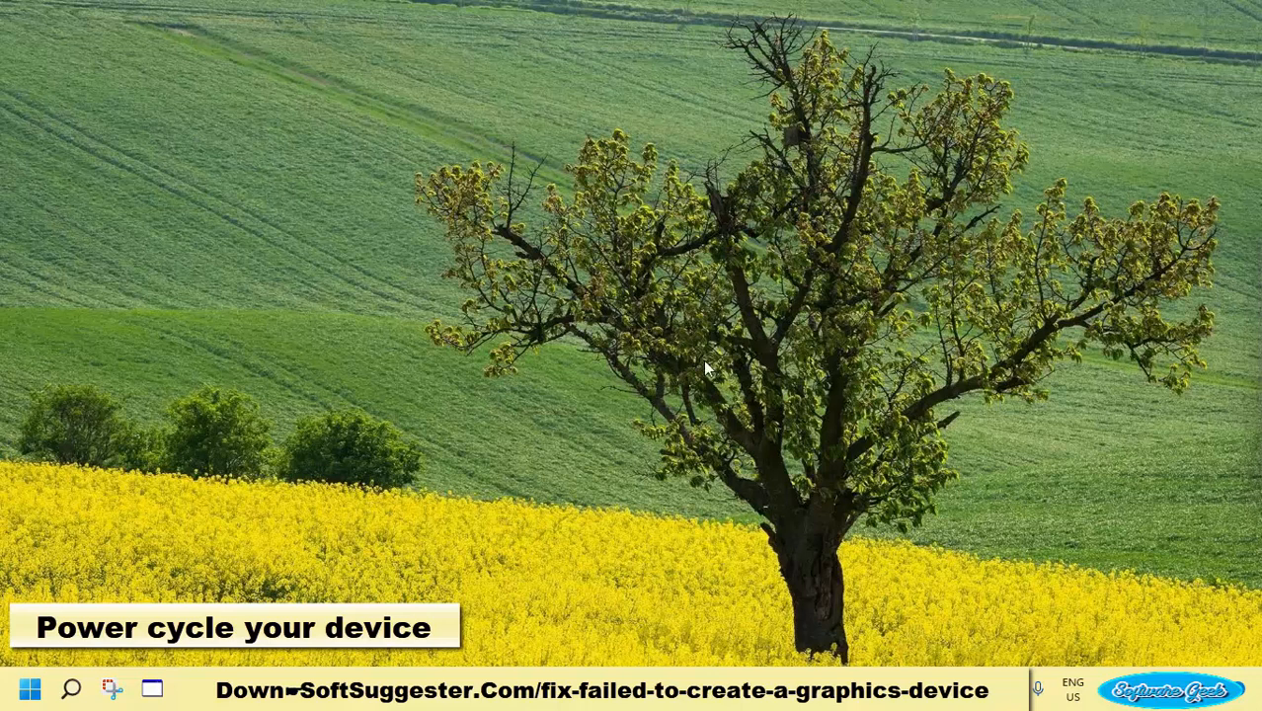
mouse_move(725, 489)
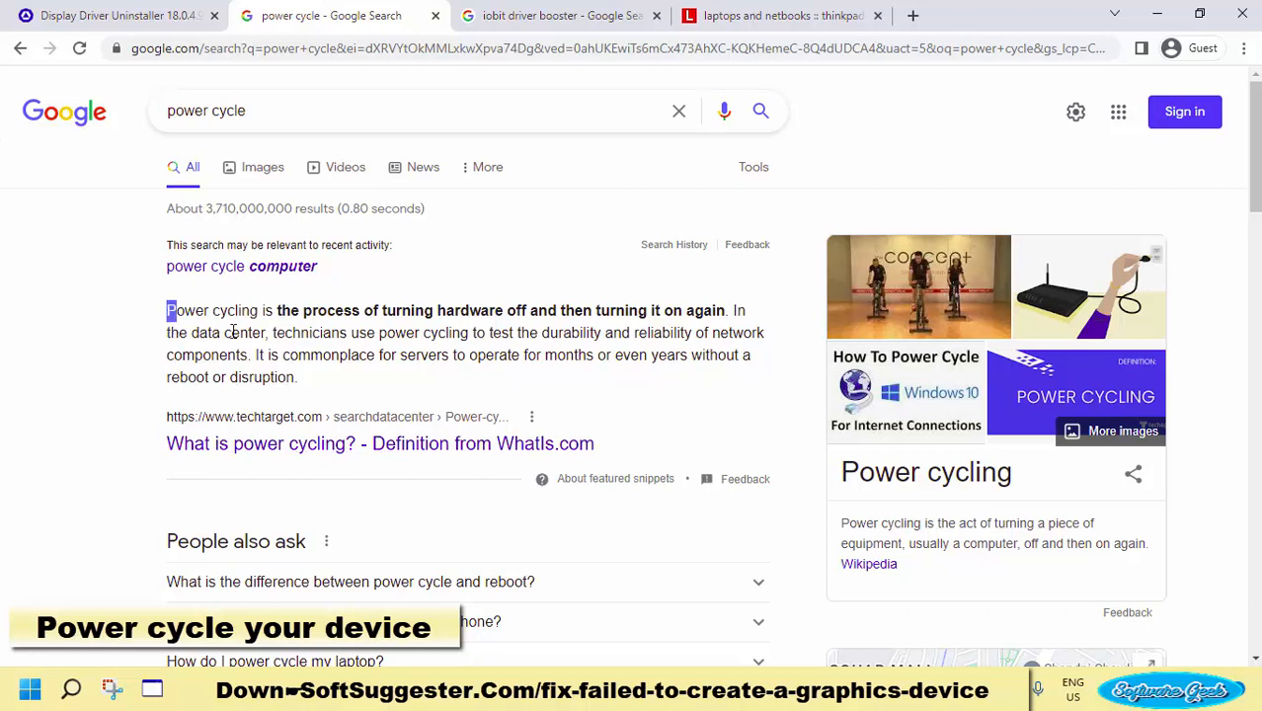
Highlight the power cycling definition snippet, then minimize Chrome to show the desktop
left_click_drag(167, 310, 298, 376)
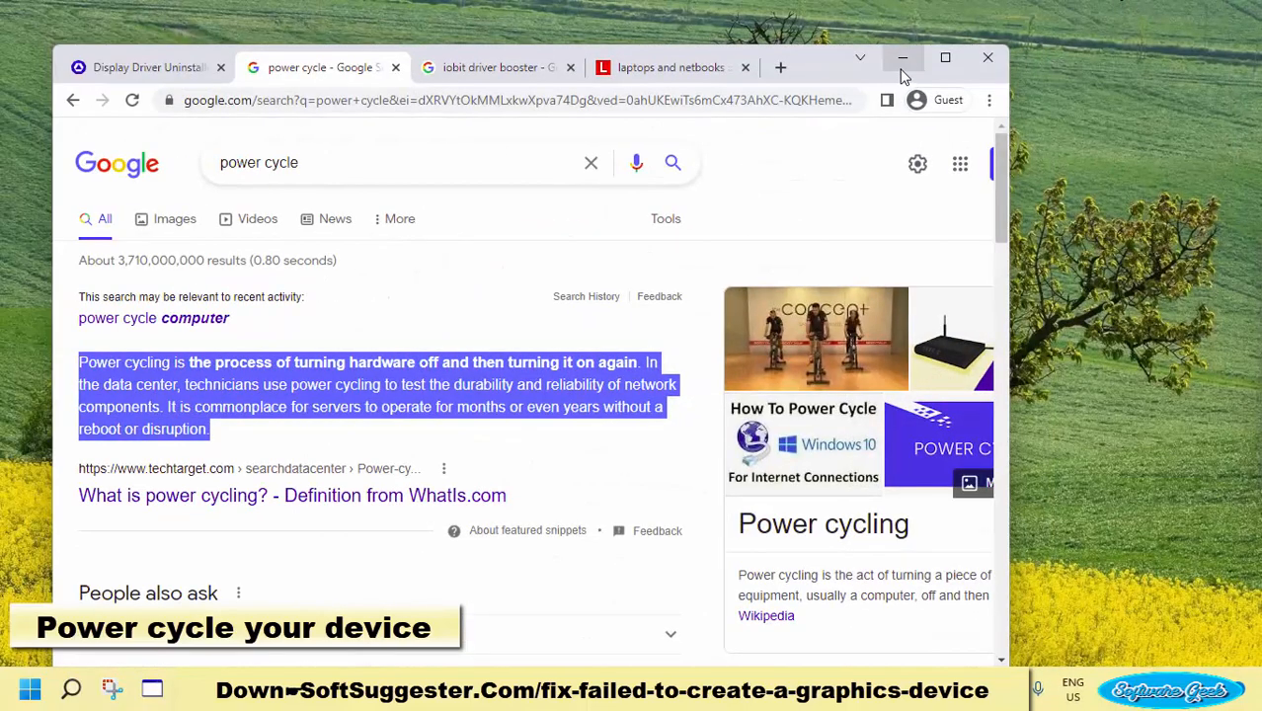
left_click(901, 57)
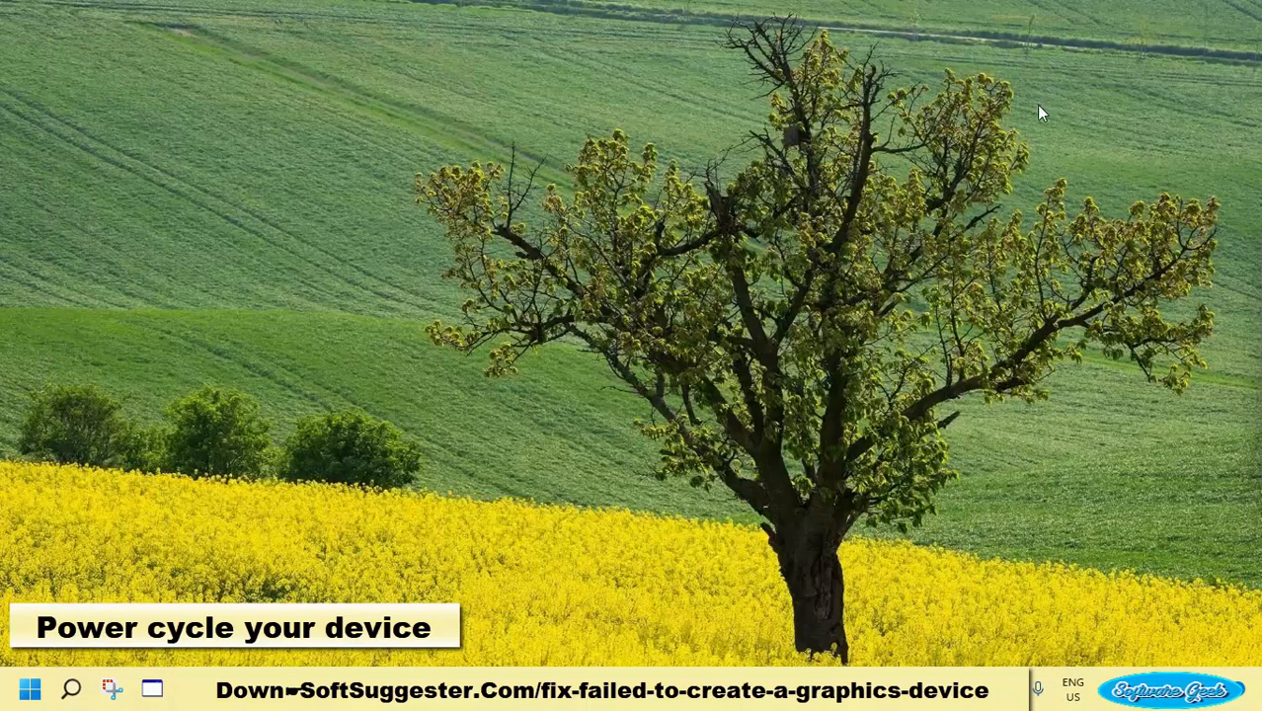
mouse_move(1039, 143)
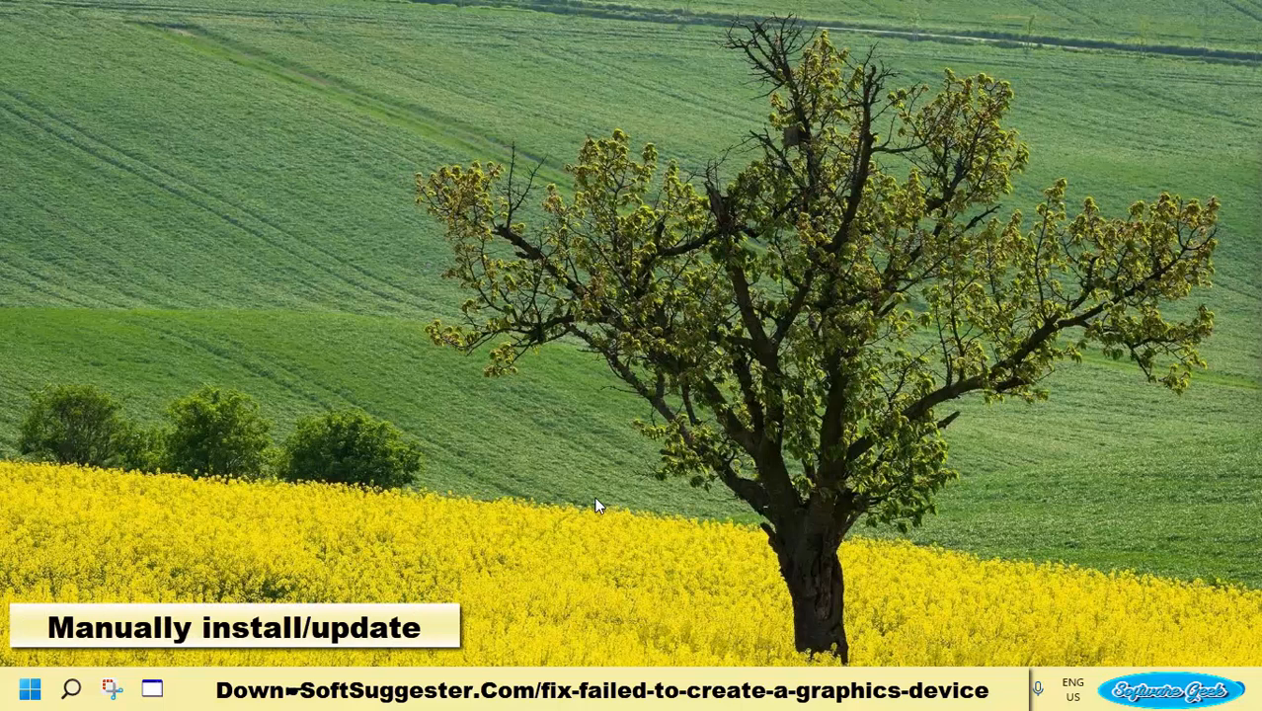
mouse_move(662, 538)
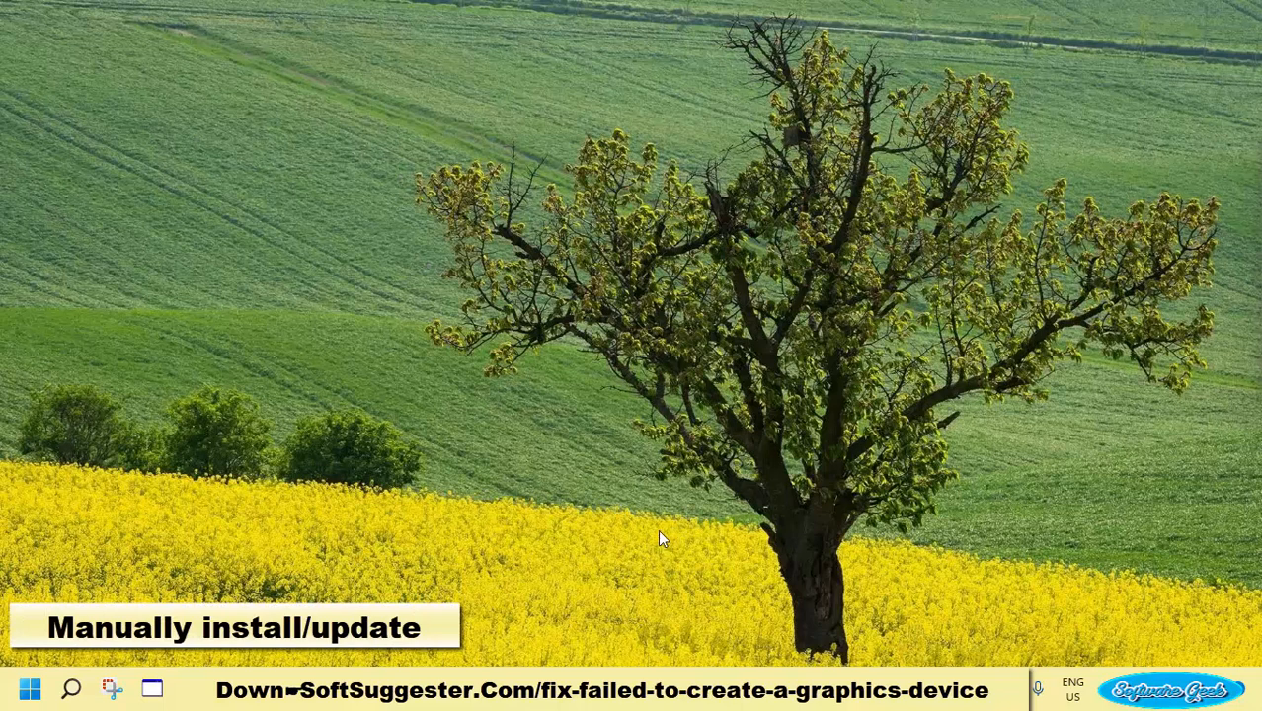
mouse_move(5, 696)
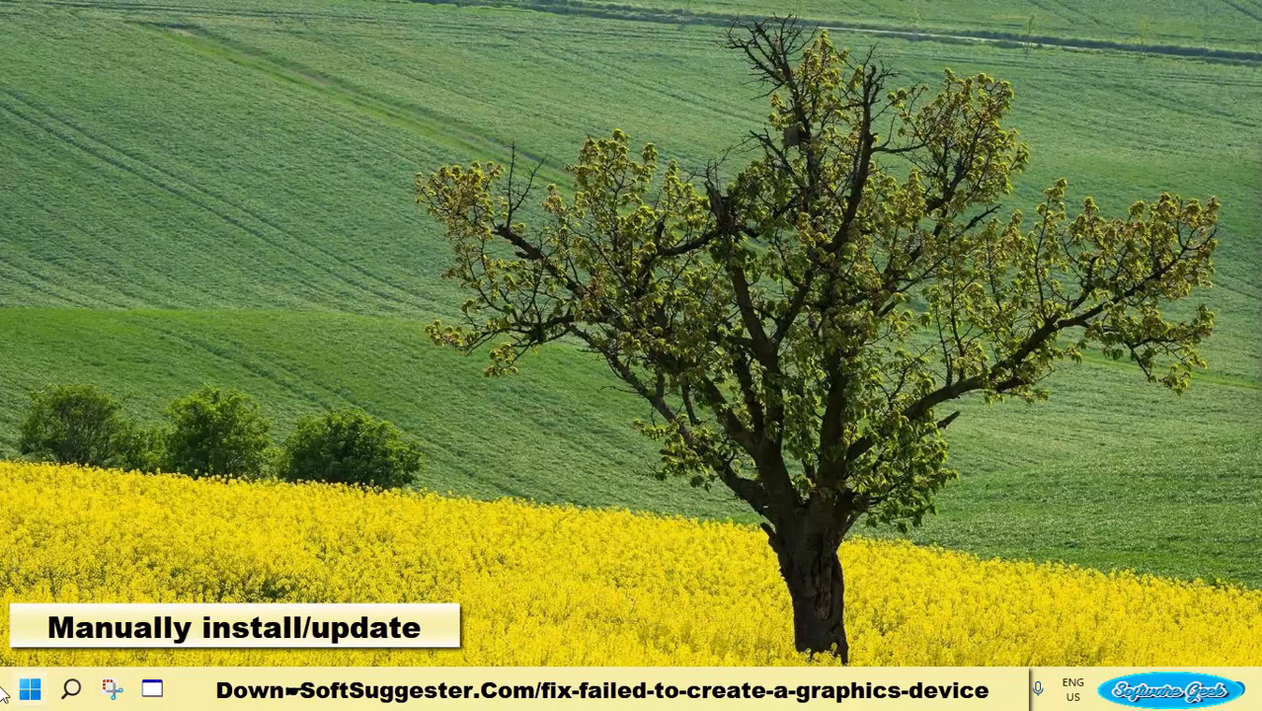
Search the Start menu for 'up' to find the update settings
left_click(28, 688)
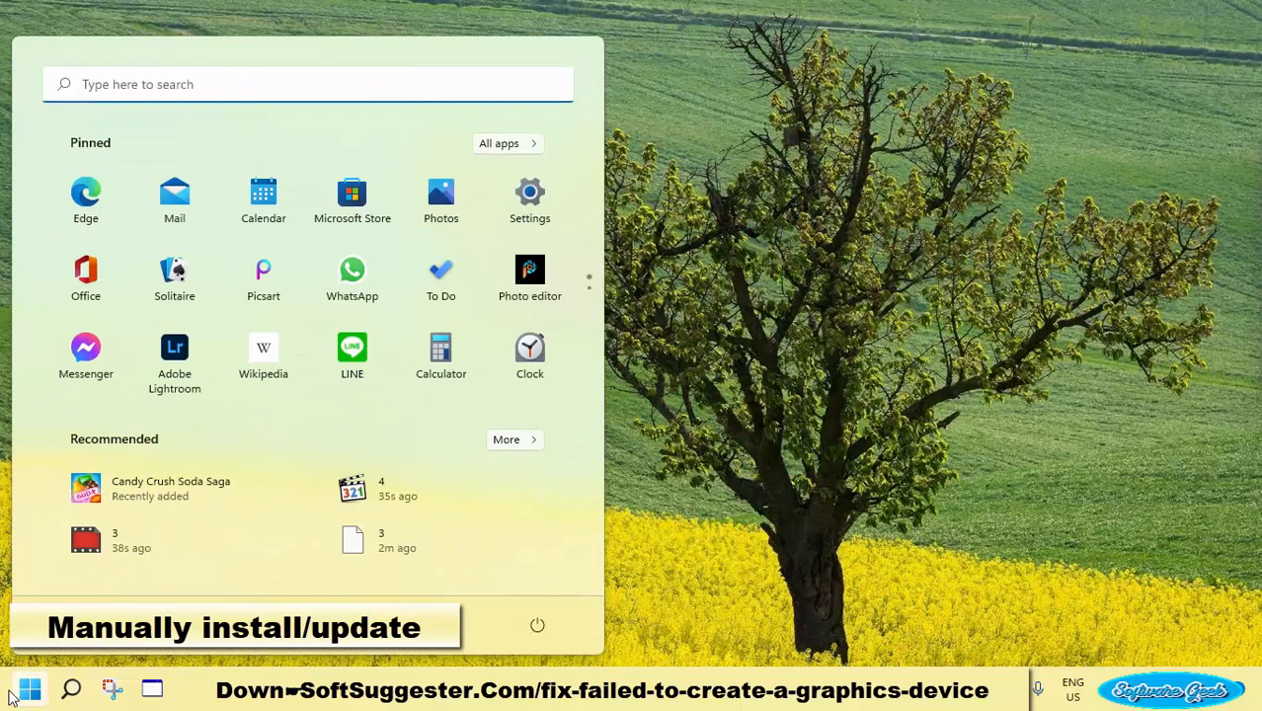
type("up")
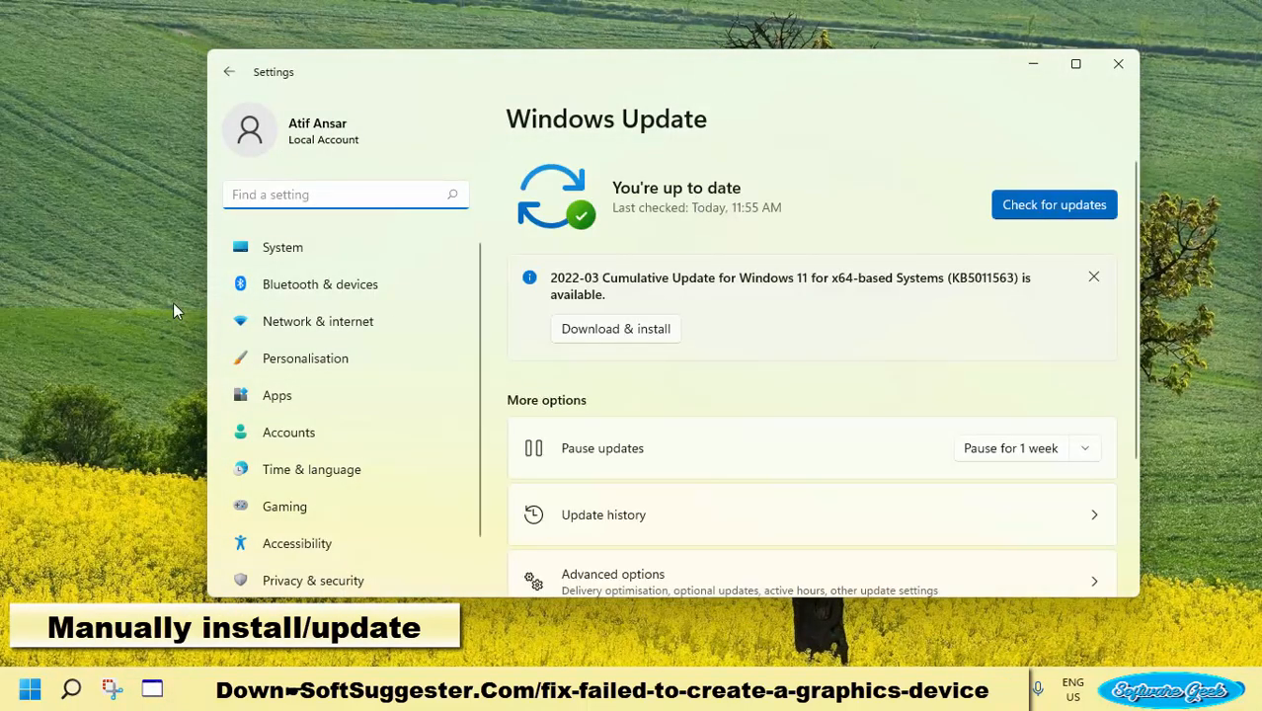
mouse_move(694, 396)
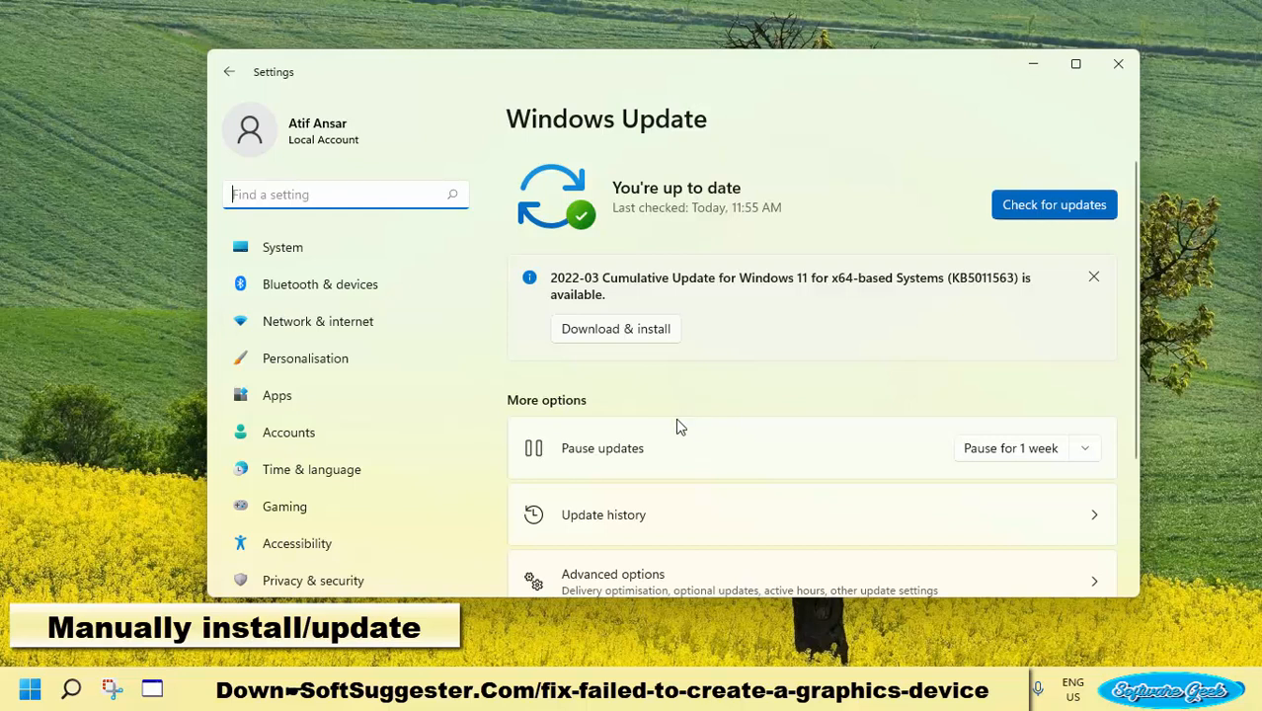
mouse_move(880, 293)
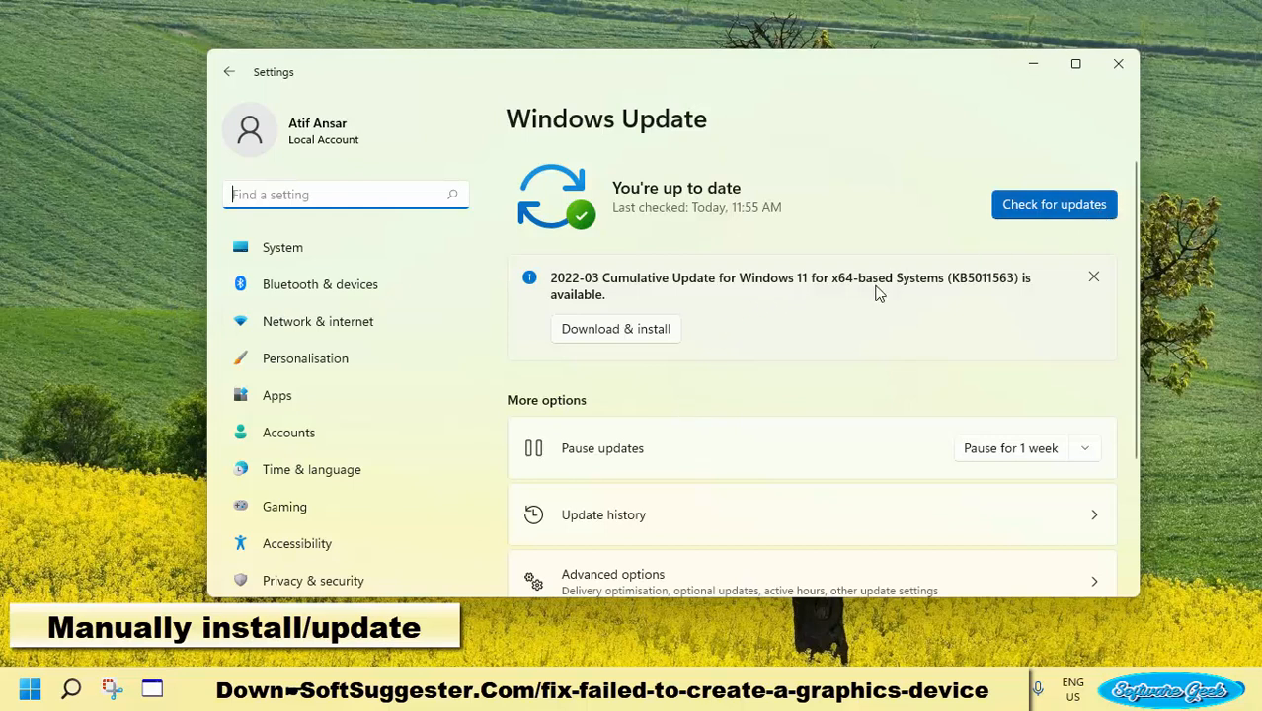
Scroll the Windows Update page down to Pause updates, Update history and Advanced options
scroll("down", 3)
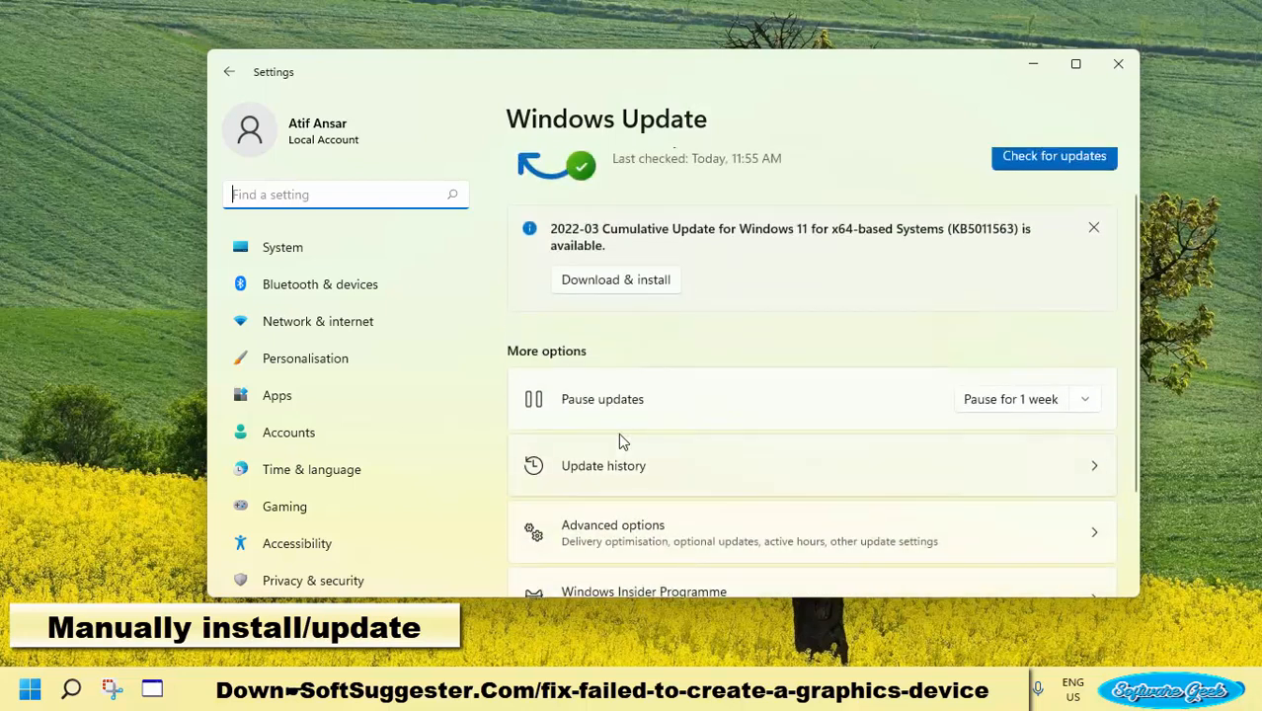
mouse_move(622, 465)
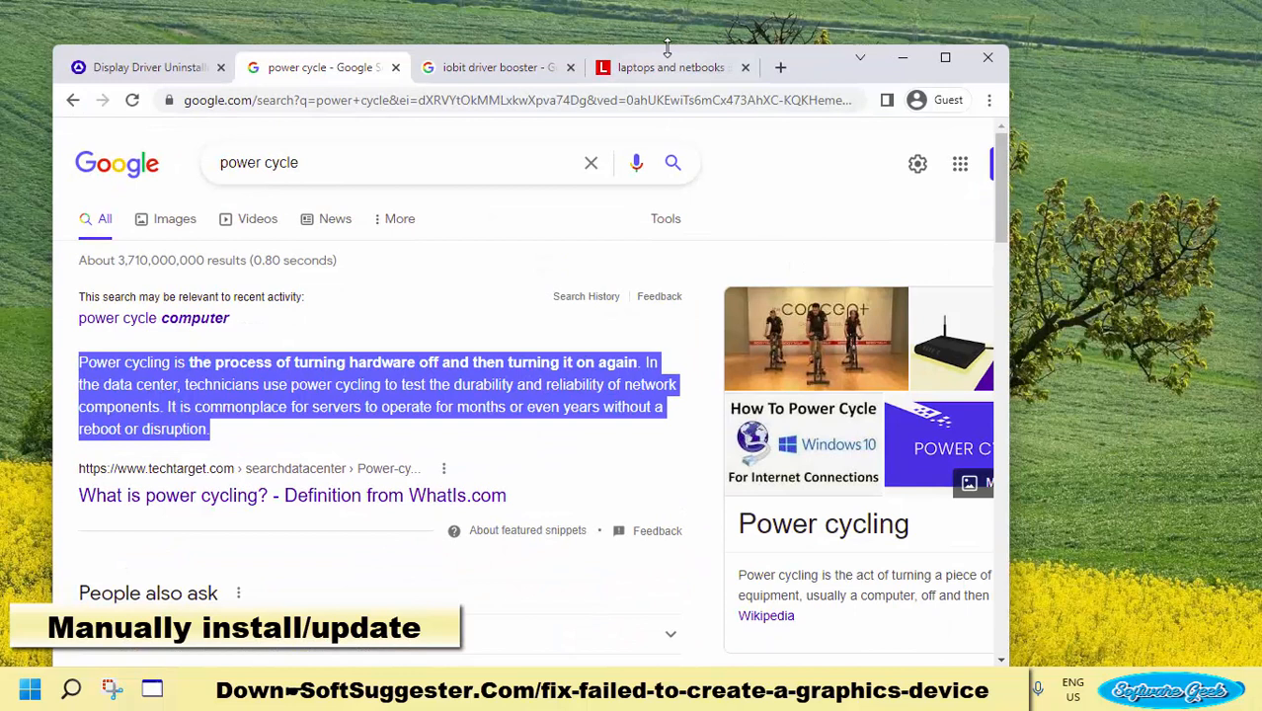
Bring Chrome back to TechSpot's Display Driver Uninstaller download page
left_click(669, 67)
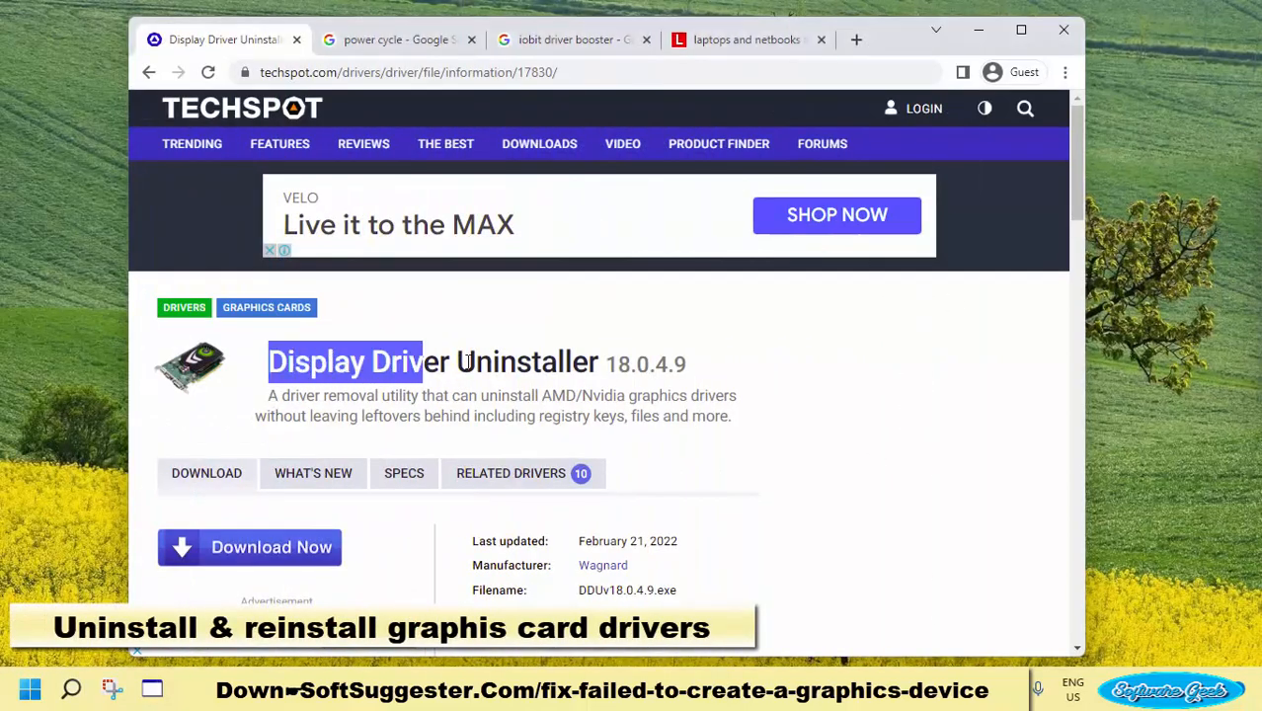
Highlight the Display Driver Uninstaller title and its driver-removal description on TechSpot
left_click_drag(435, 363, 602, 362)
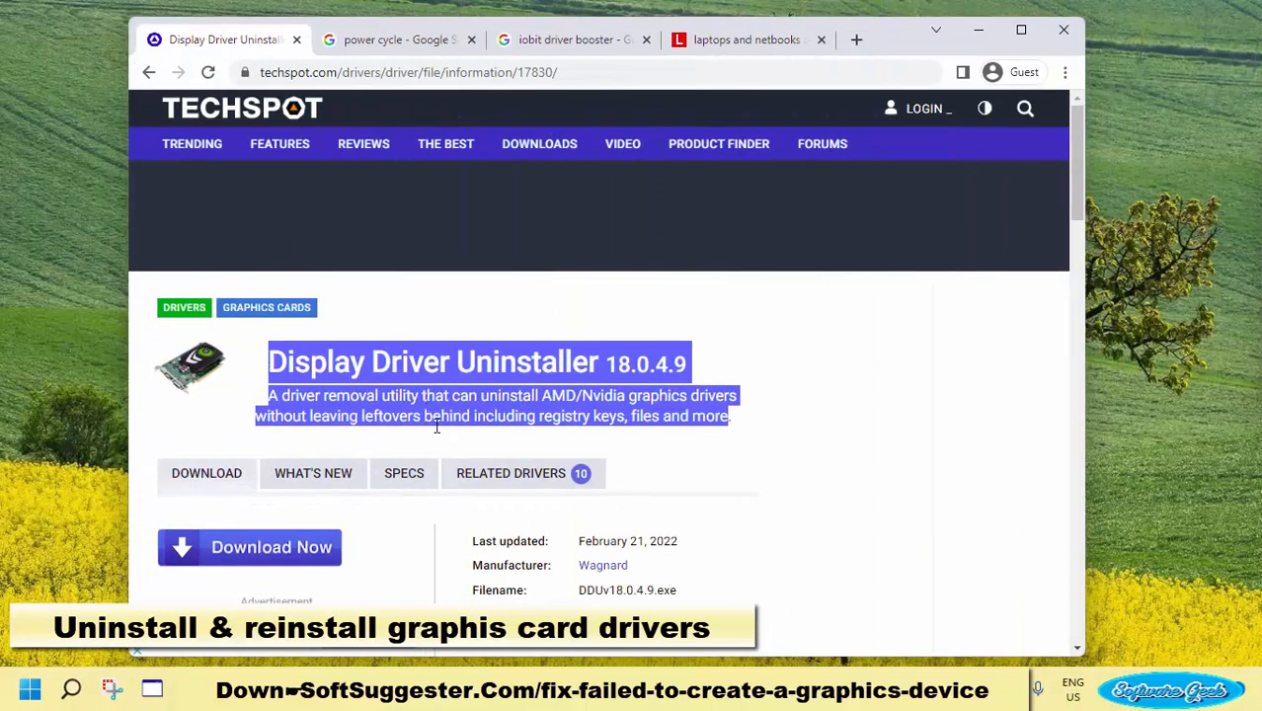
mouse_move(484, 534)
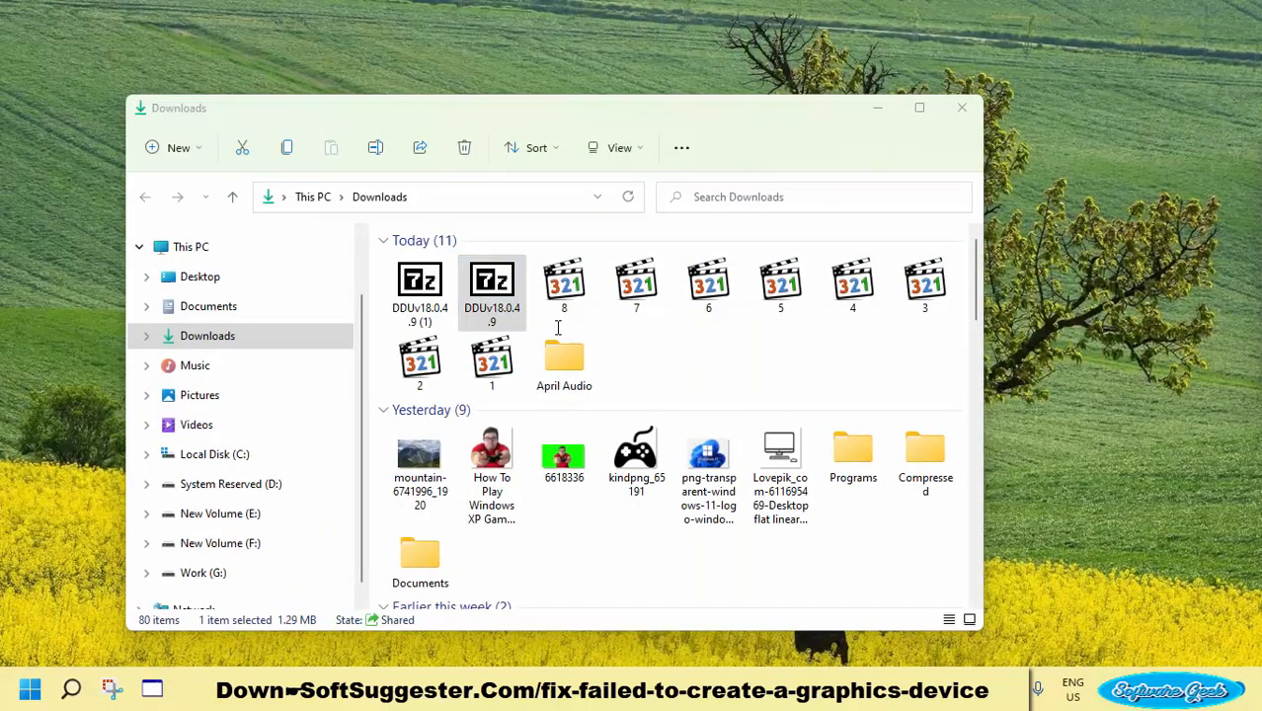
Extract the DDUv18.0.4.9 archive with 7-Zip into Downloads and open the DDU v18.0.4.9 folder
double_click(491, 279)
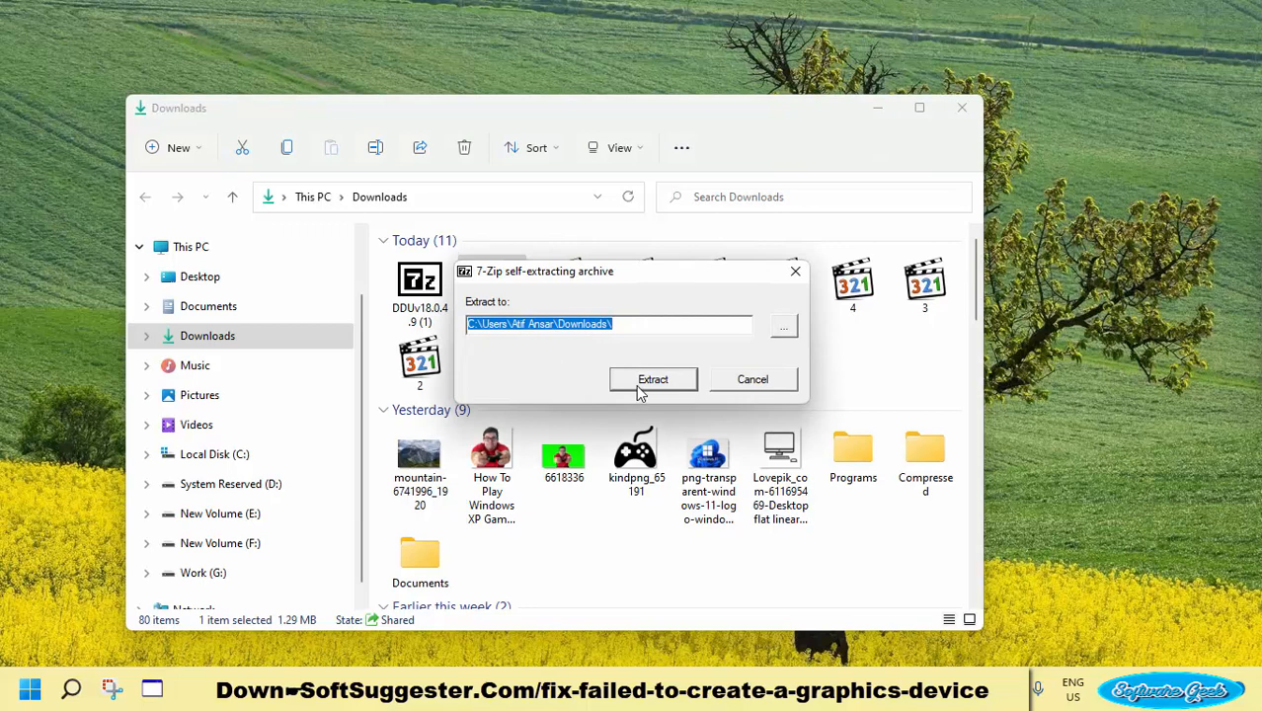
left_click(652, 379)
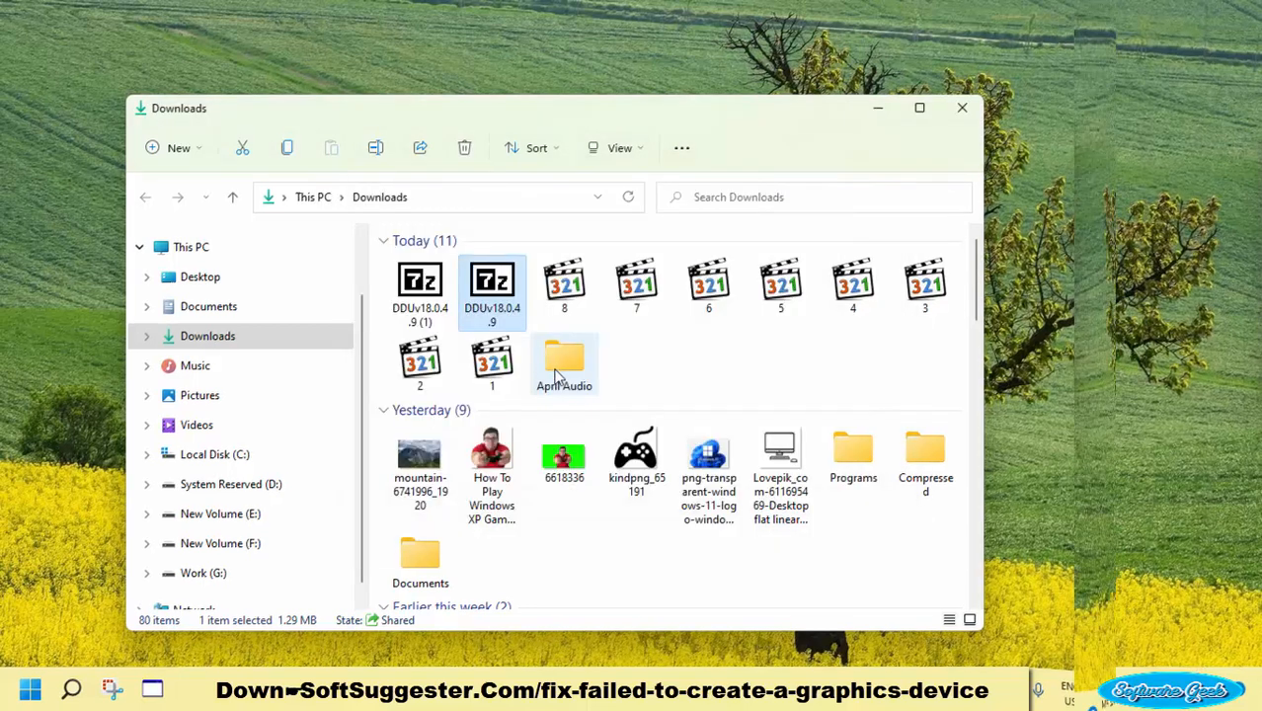
scroll("down", 3)
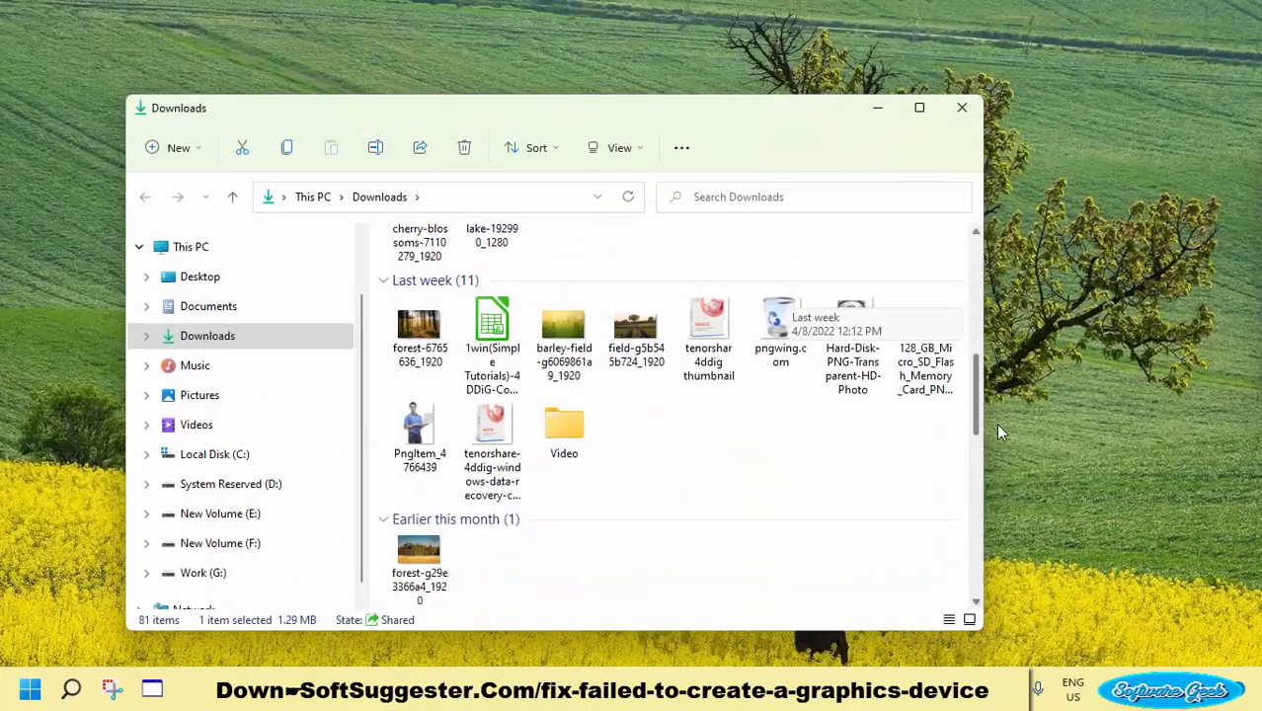
scroll("down", 3)
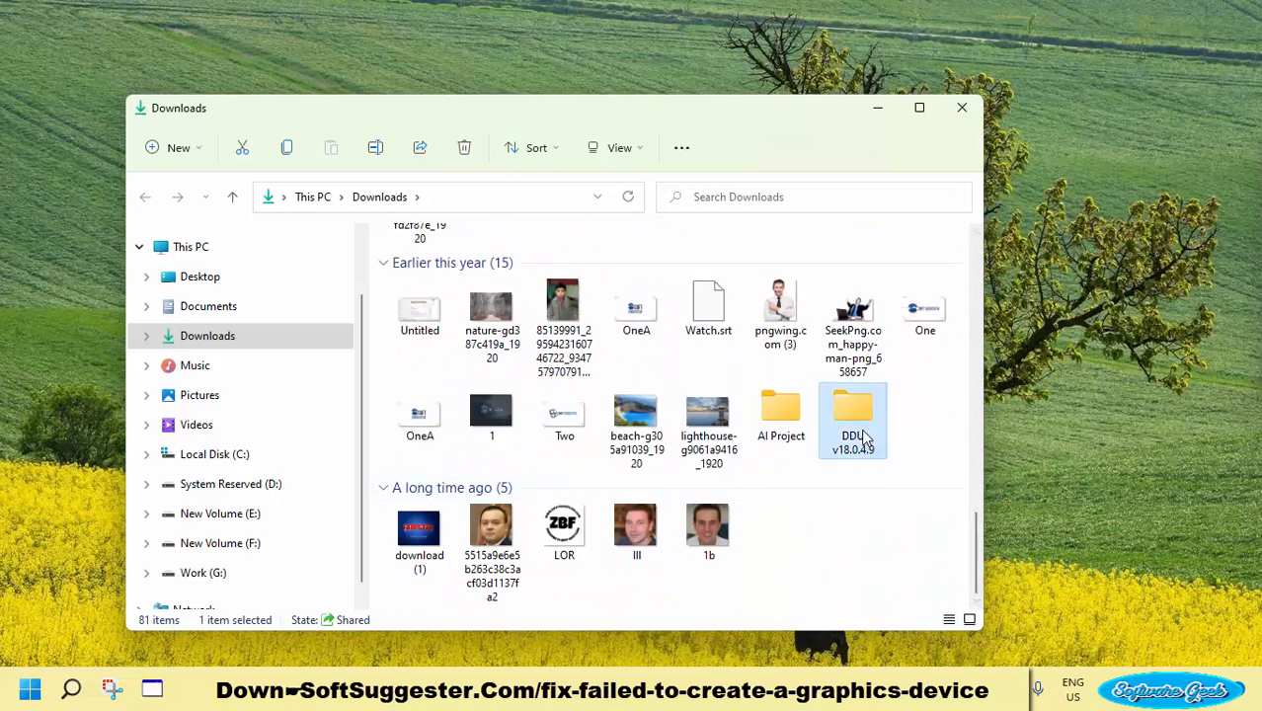
double_click(852, 407)
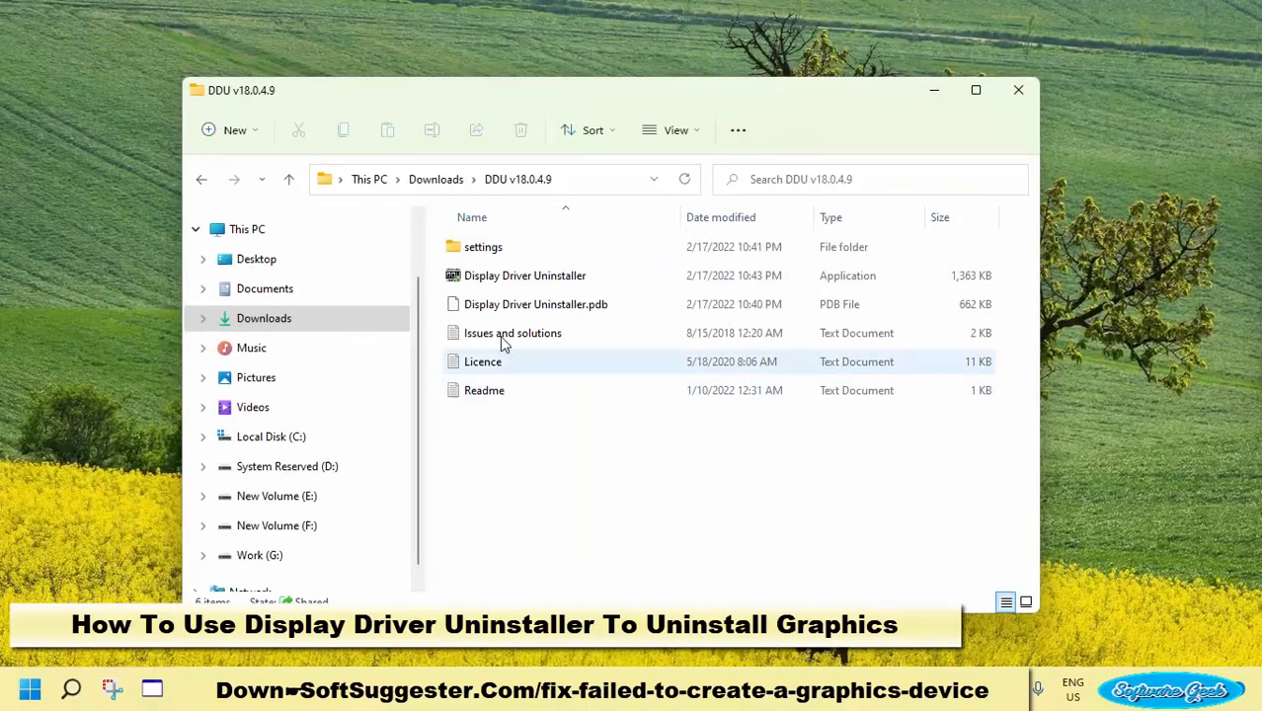
Run the Display Driver Uninstaller application from the DDU v18.0.4.9 folder
left_click(524, 275)
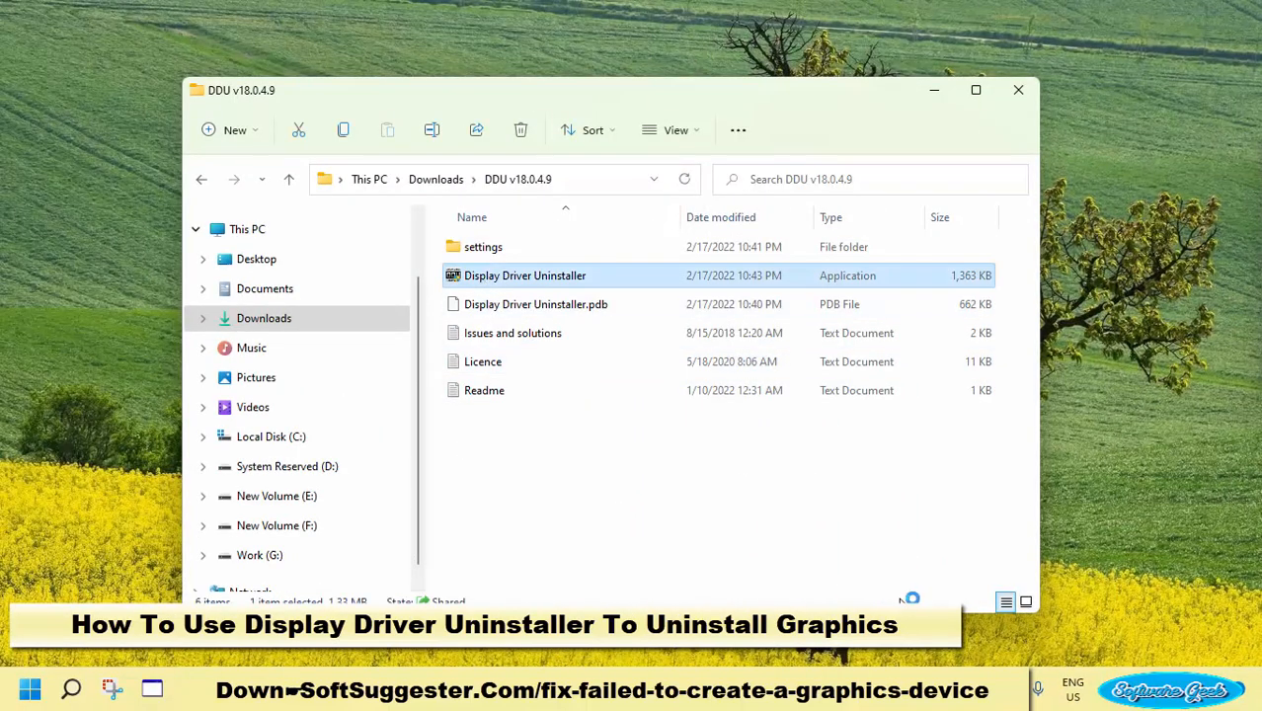
mouse_move(887, 596)
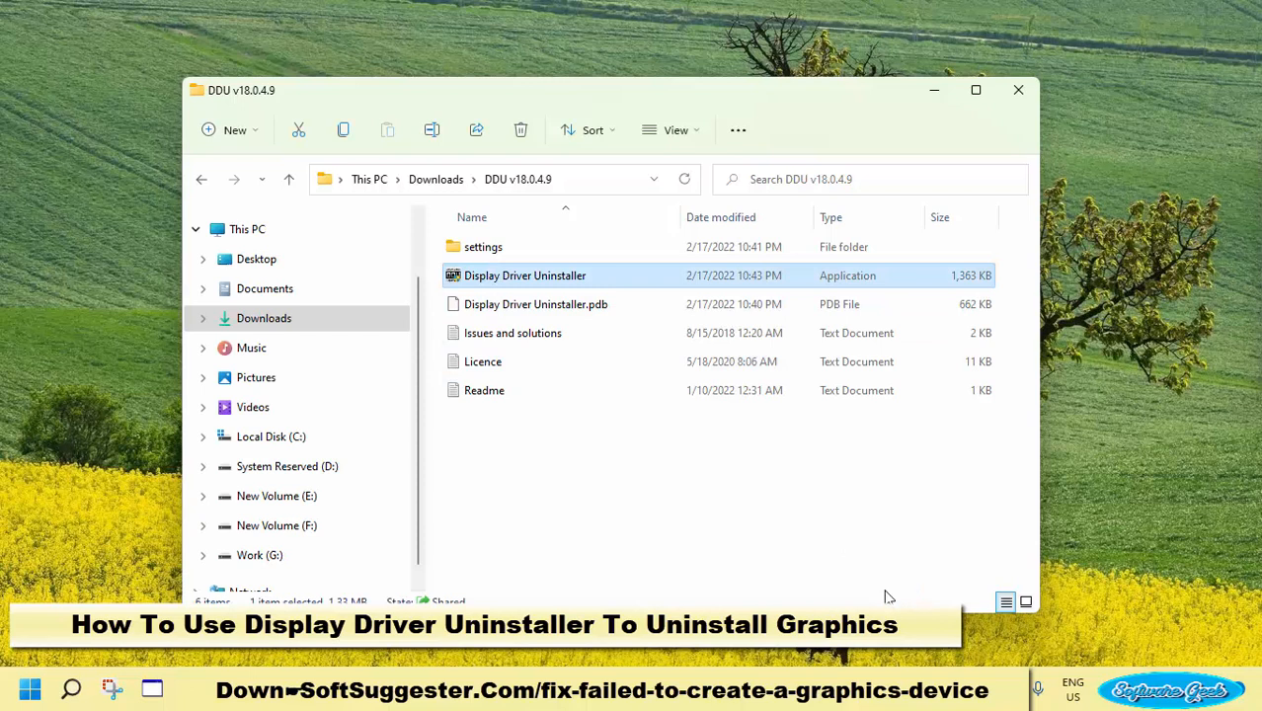
double_click(524, 275)
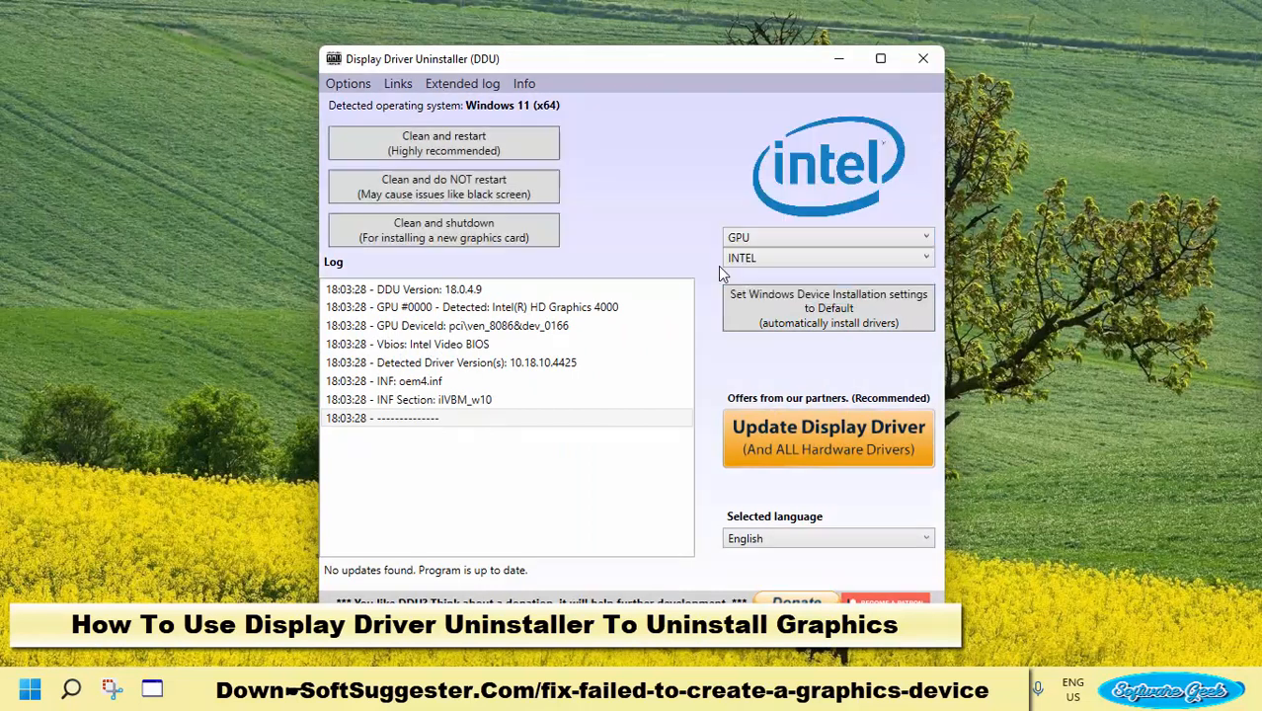
mouse_move(444, 187)
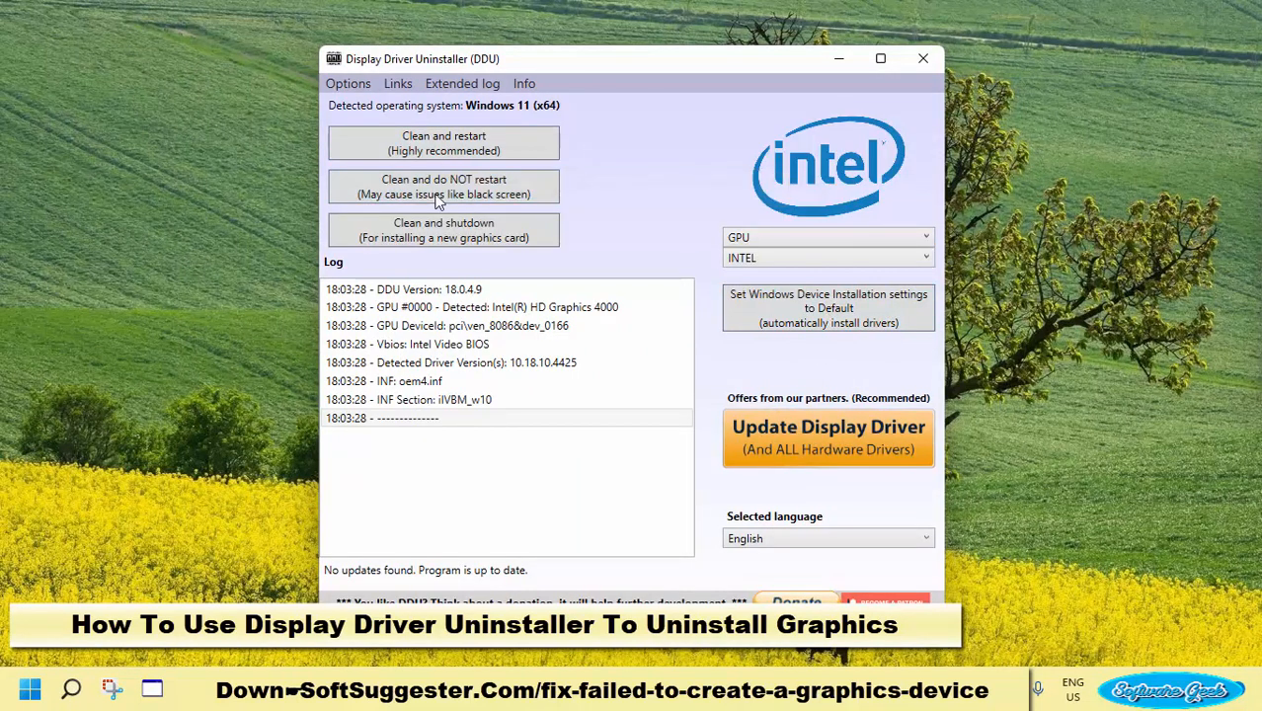
mouse_move(443, 237)
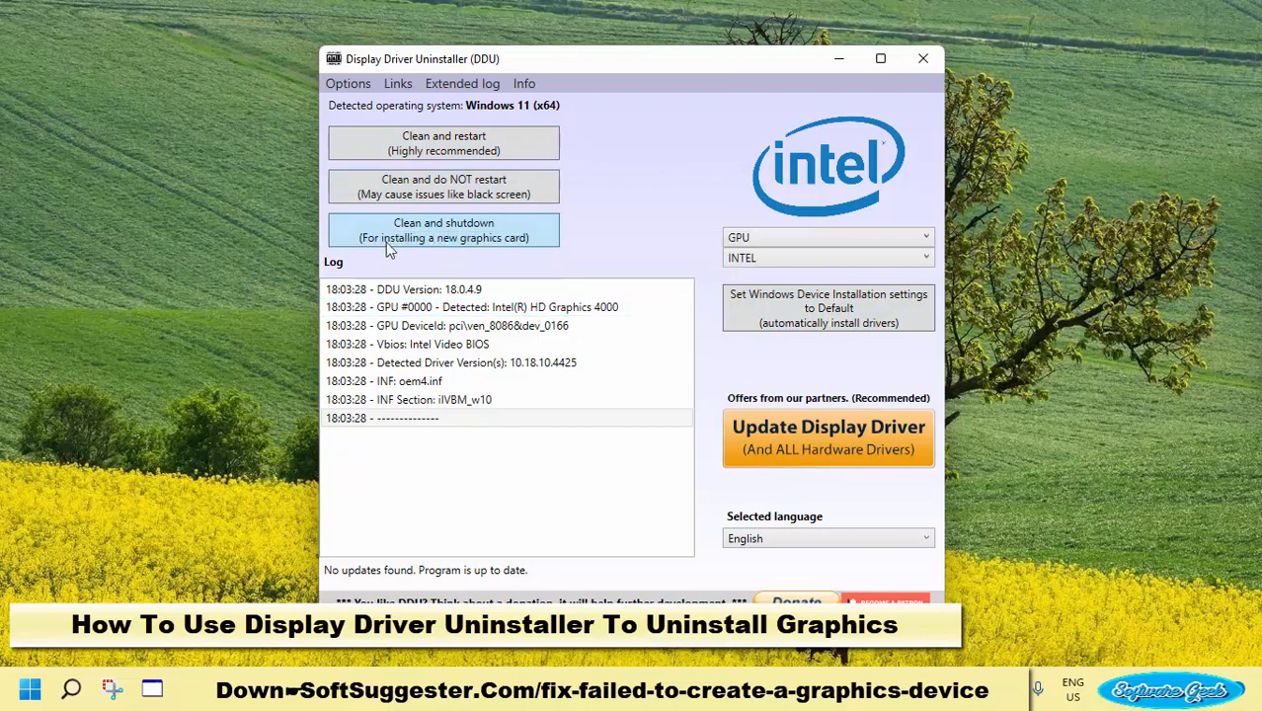
mouse_move(443, 143)
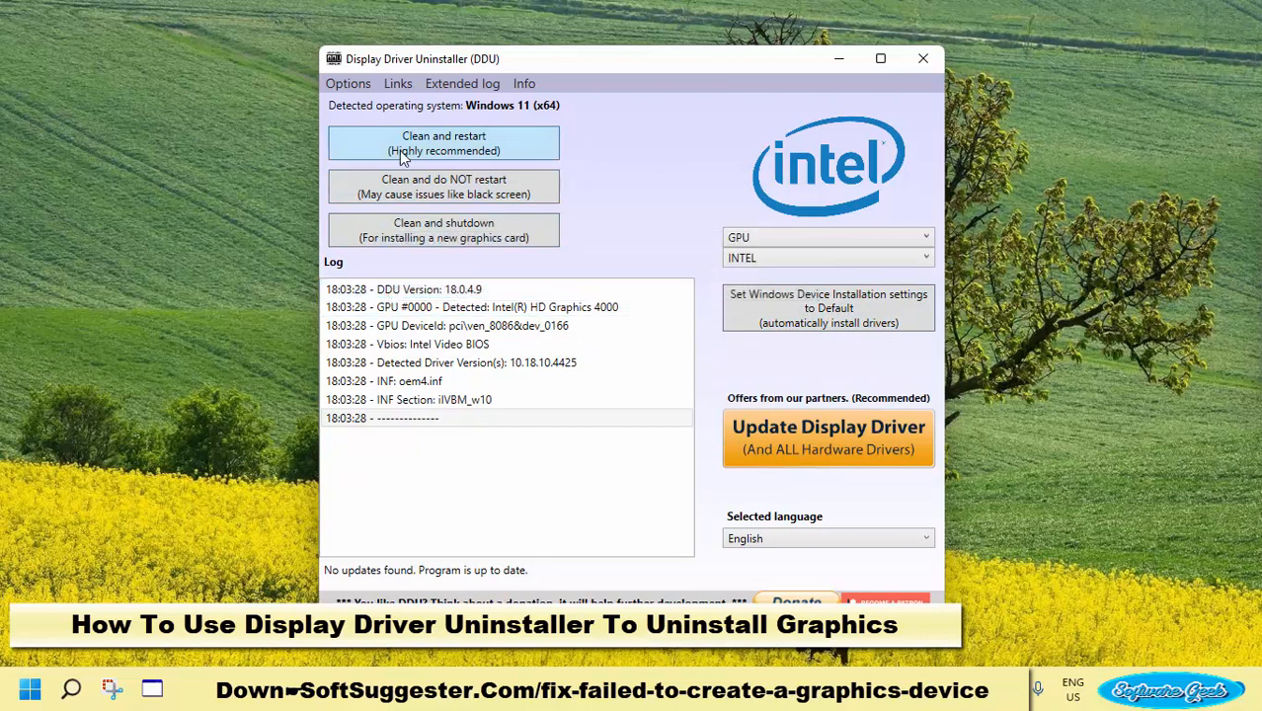
mouse_move(211, 453)
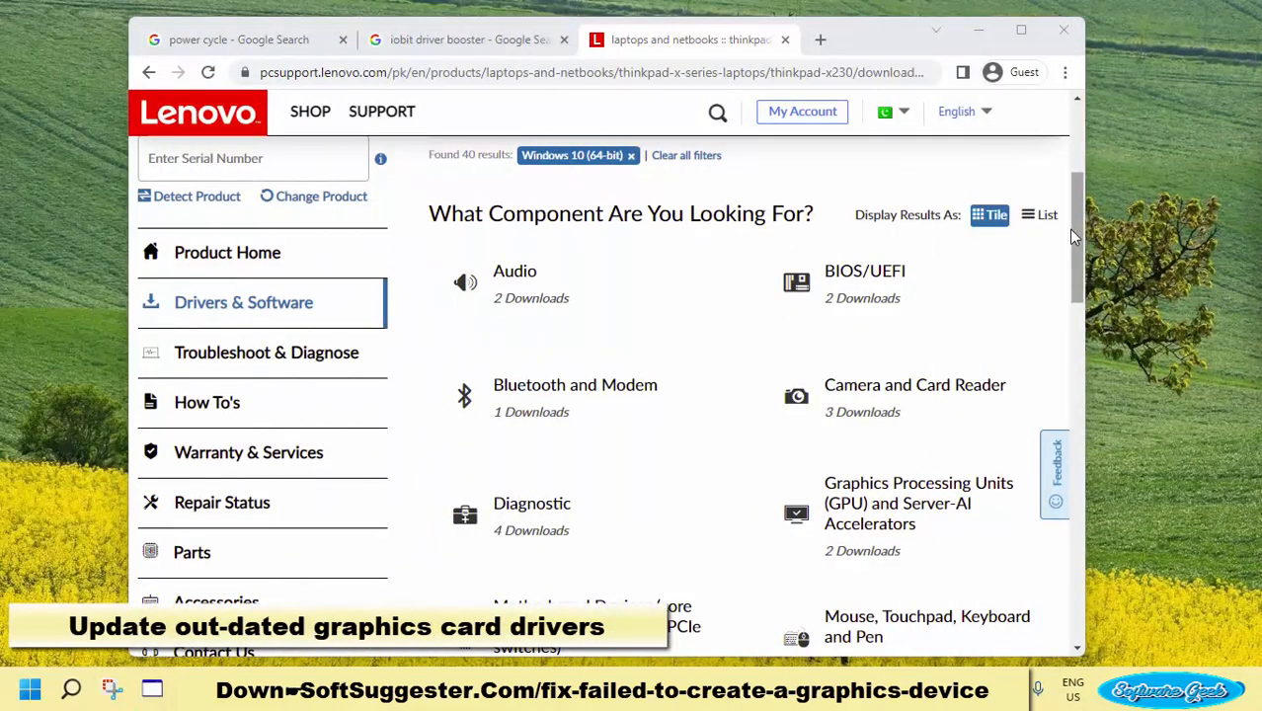
Leave the Lenovo X230 drivers page for the 'iobit driver booster' Google search results
scroll("down", 3)
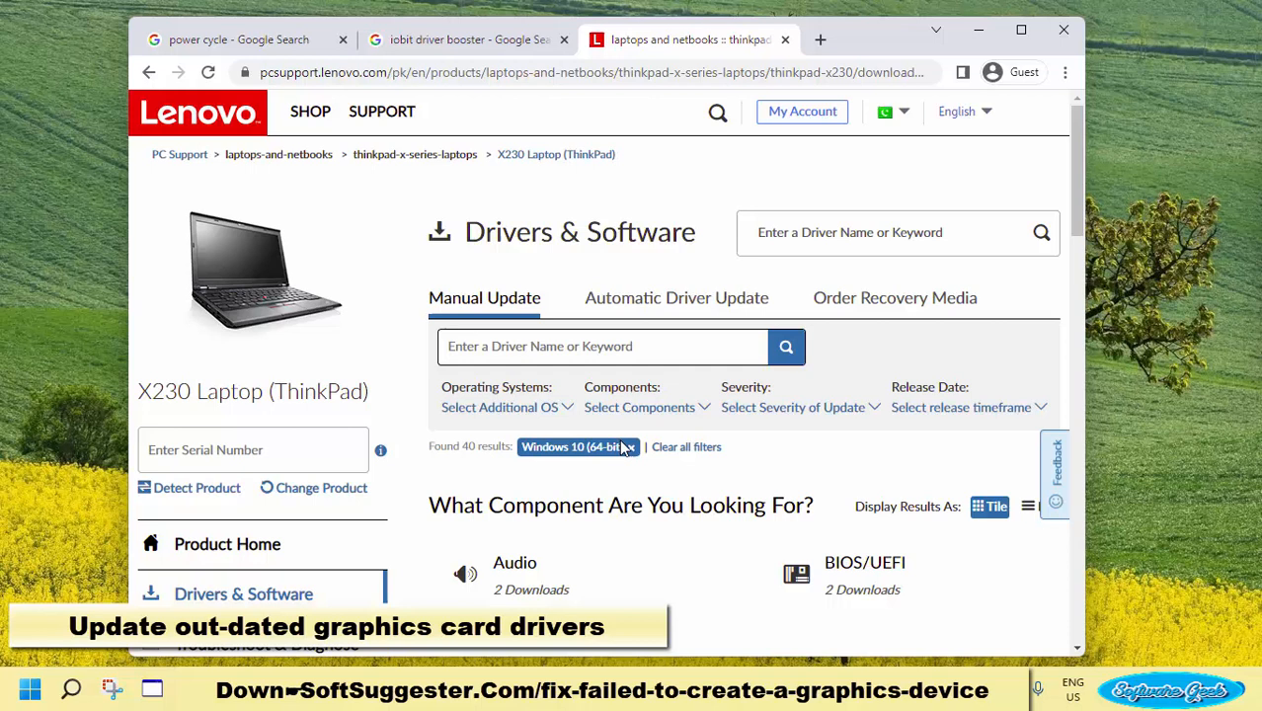
left_click(499, 407)
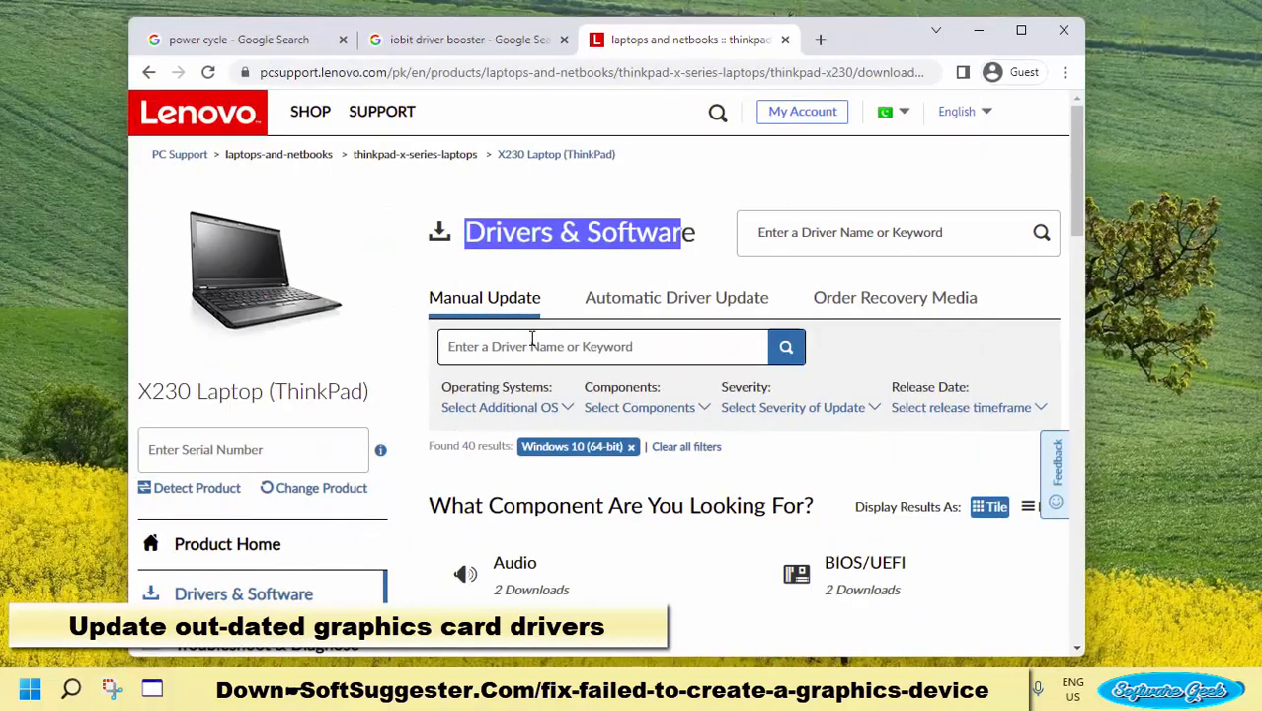
left_click(504, 407)
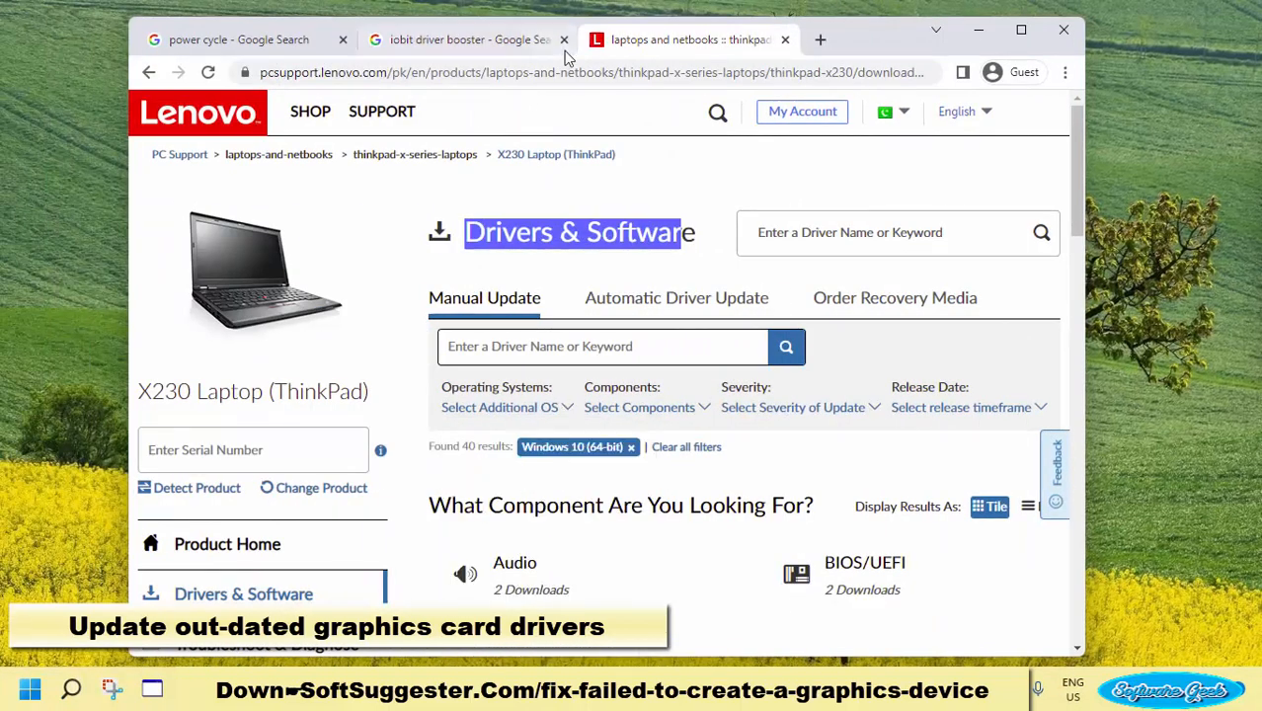
mouse_move(464, 40)
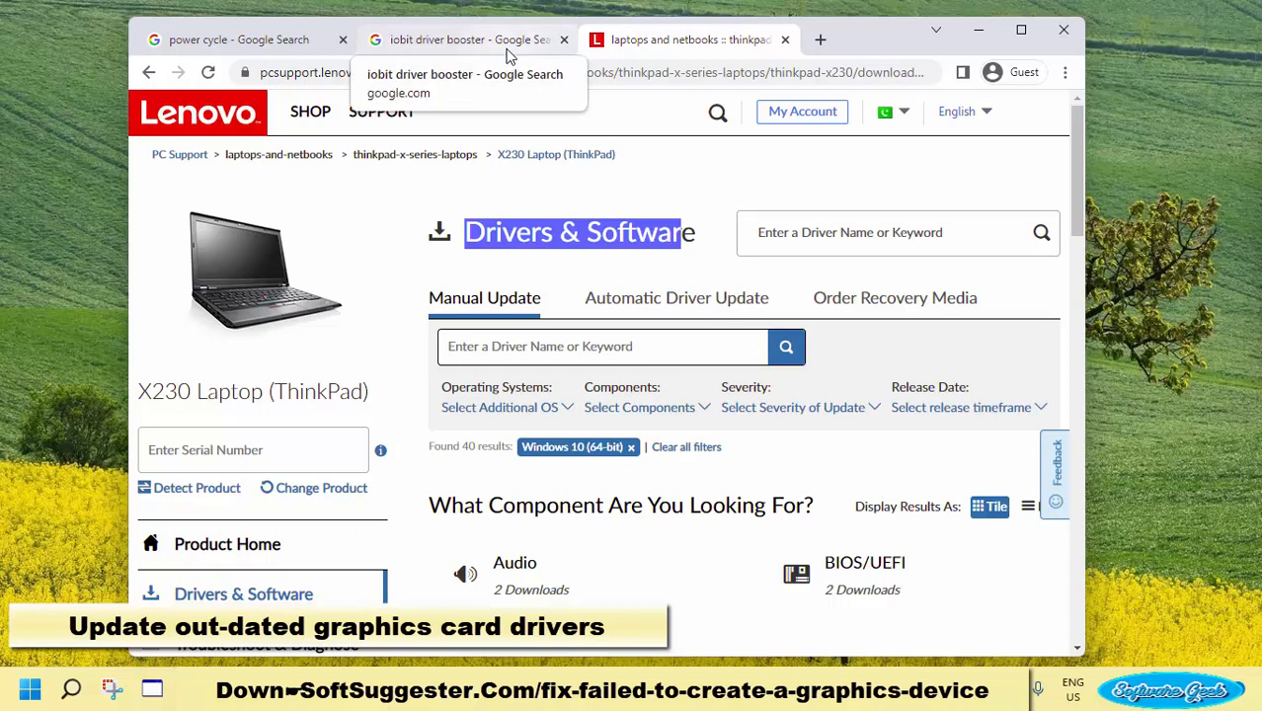
left_click(464, 39)
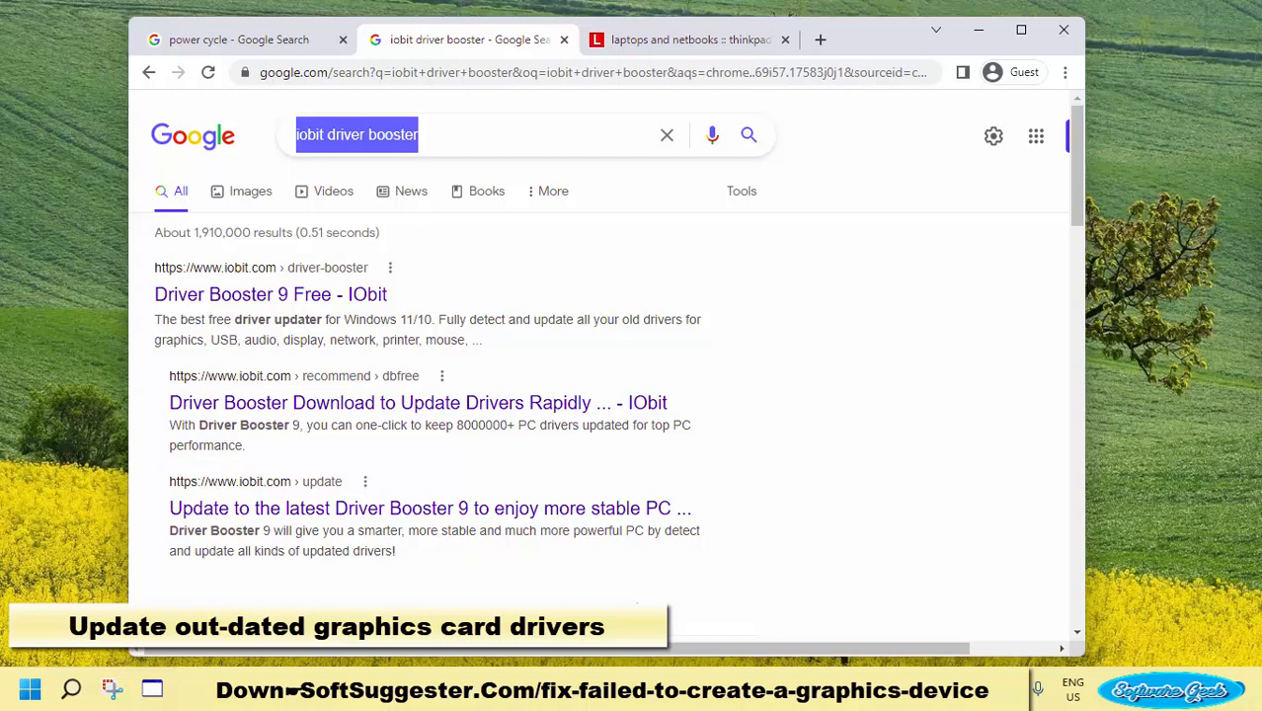
mouse_move(651, 581)
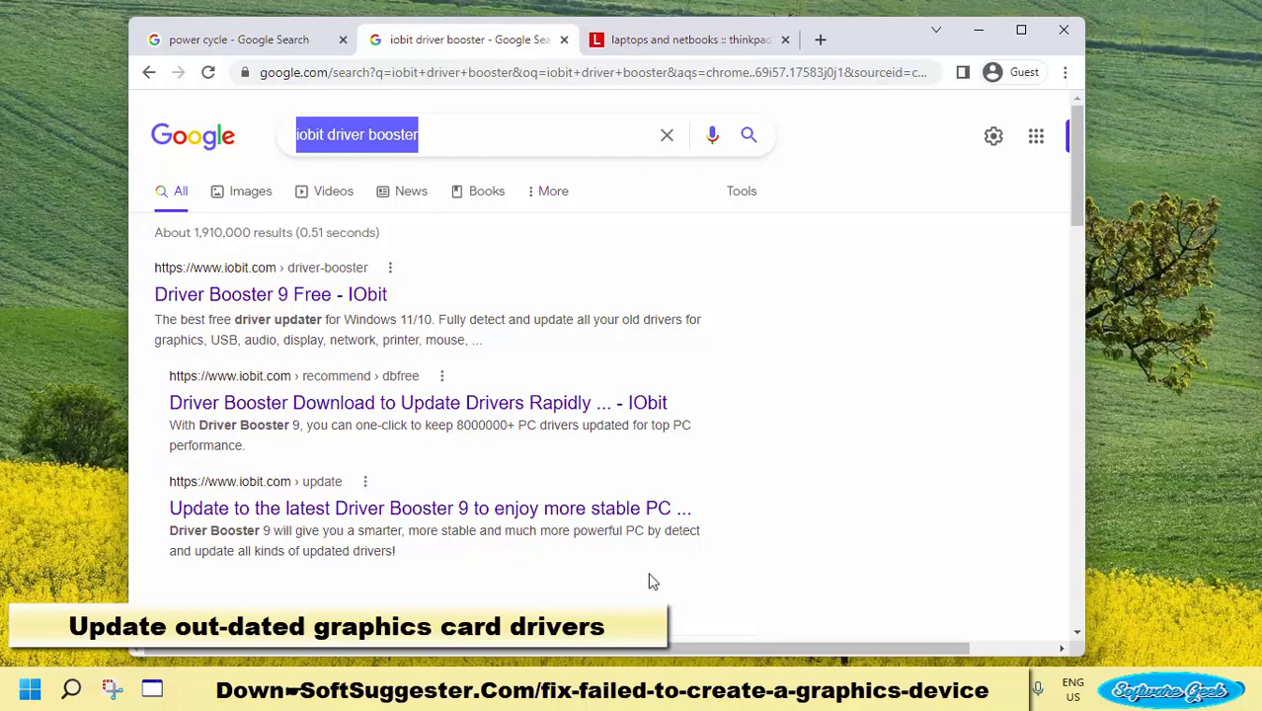
scroll("down", 3)
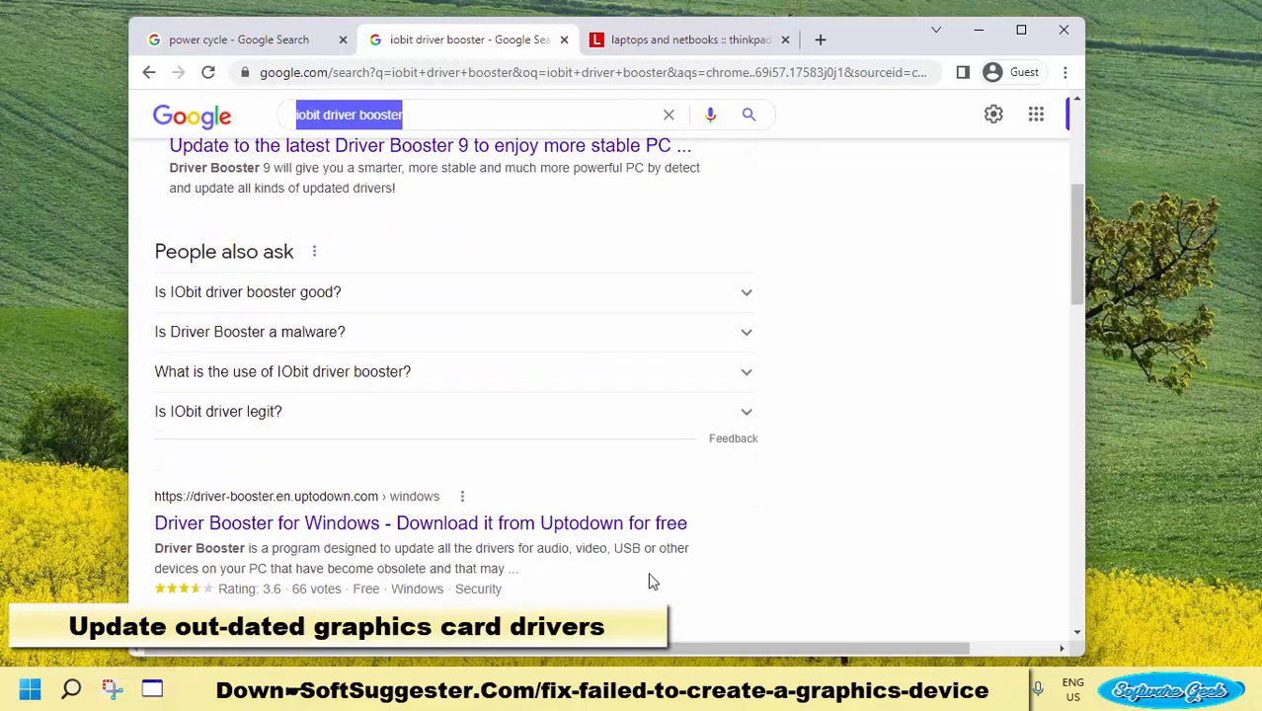
scroll("down", 3)
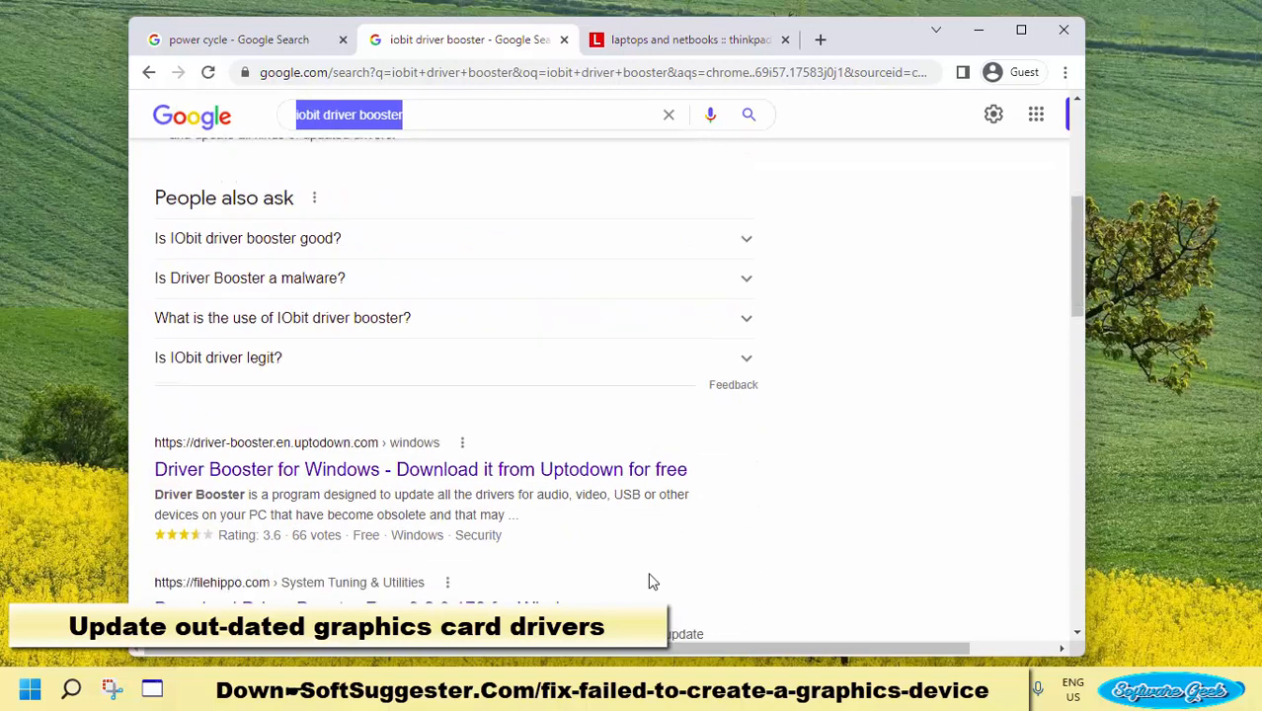
scroll("down", 3)
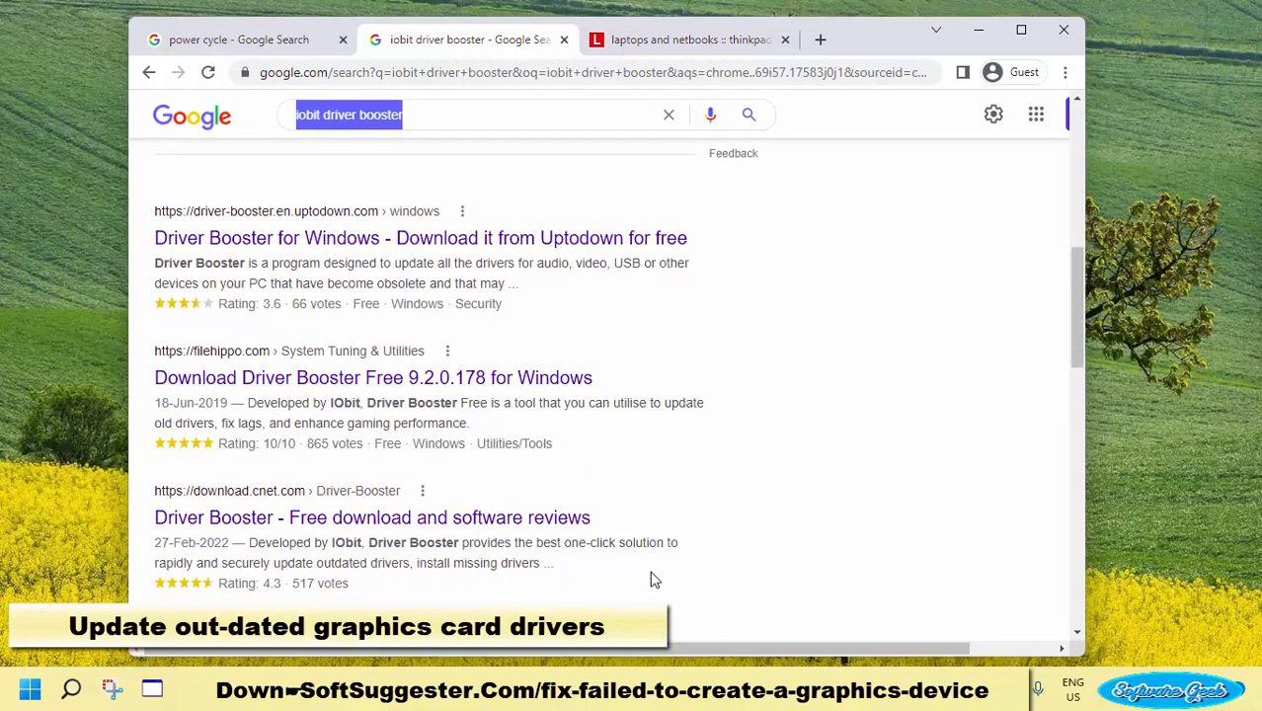
scroll("down", 3)
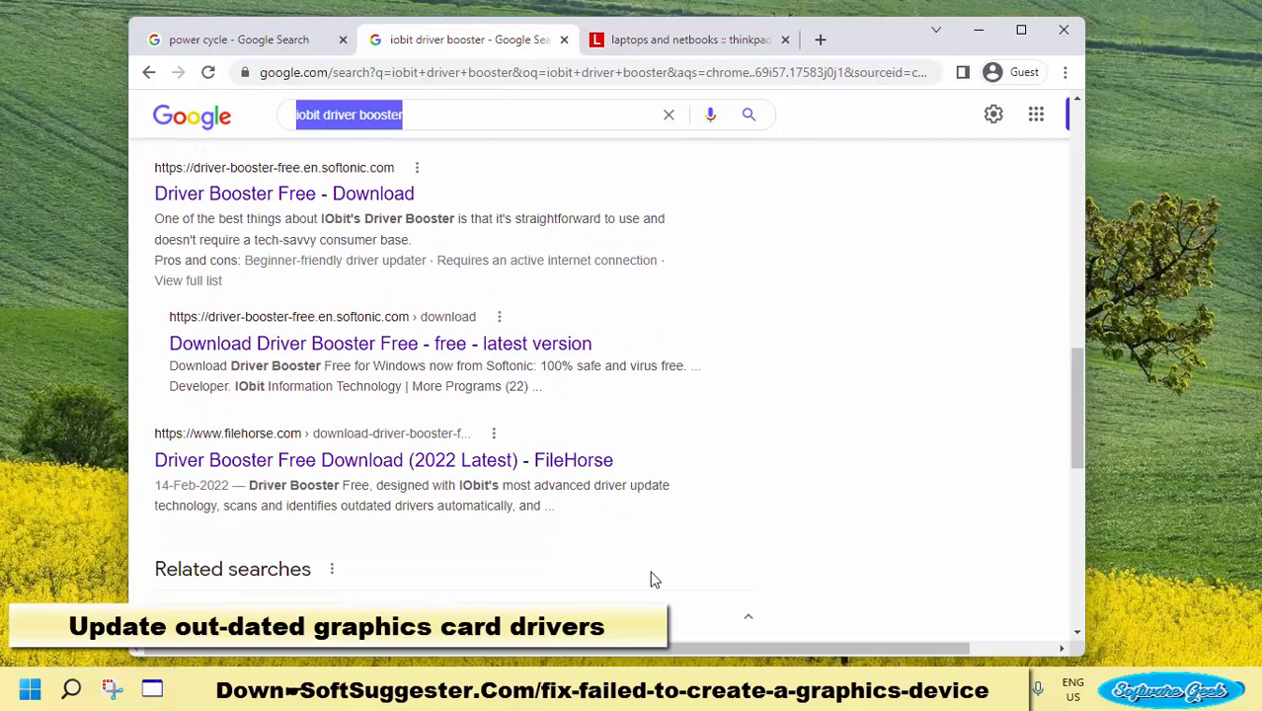
scroll("down", 3)
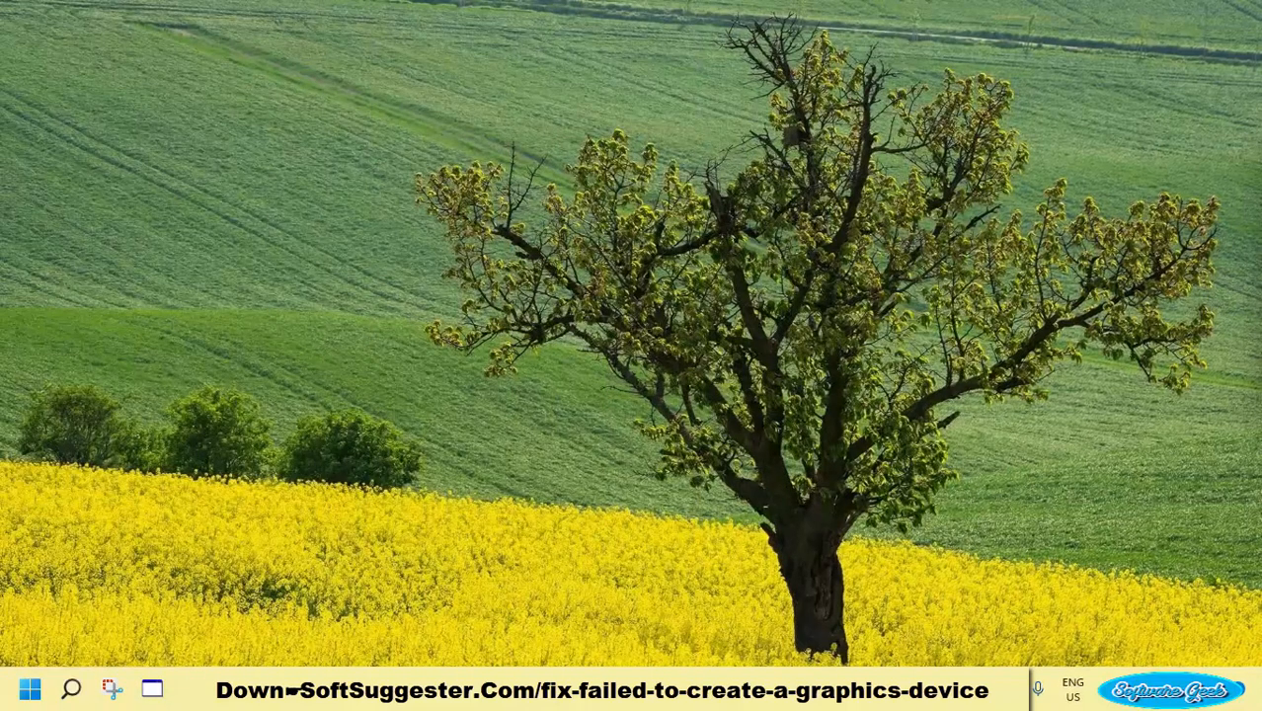
mouse_move(1170, 512)
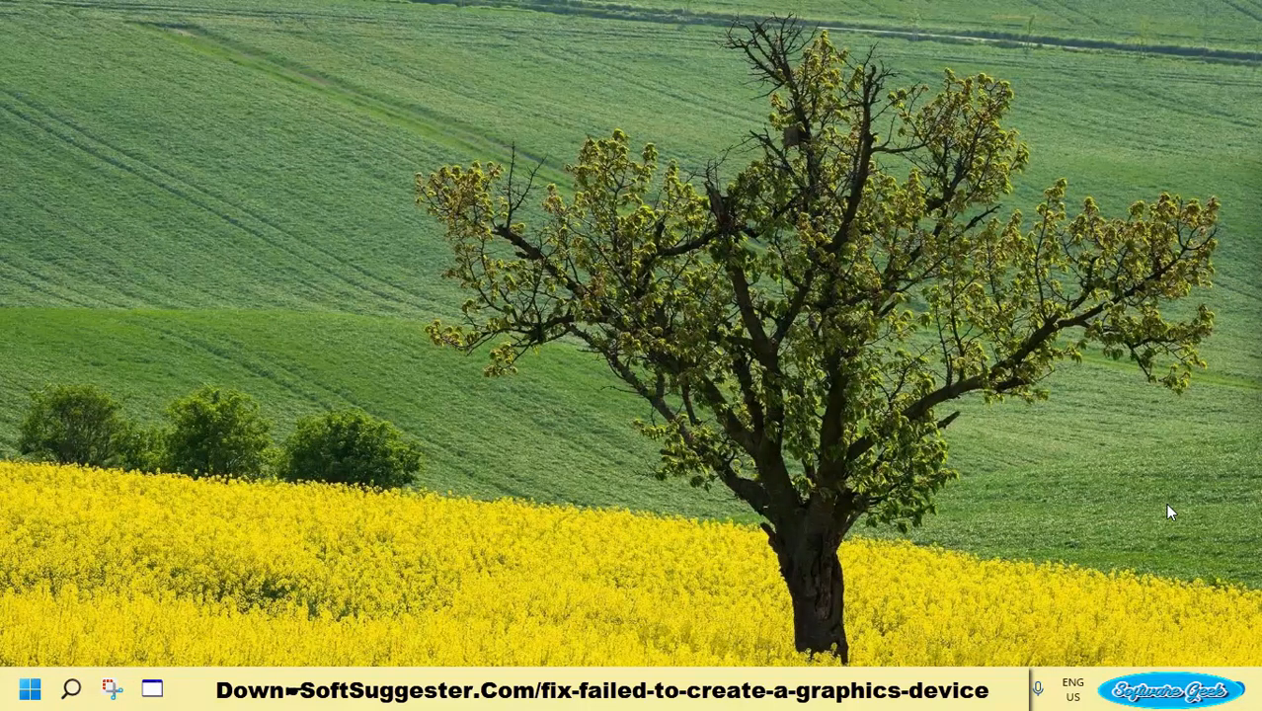
mouse_move(514, 635)
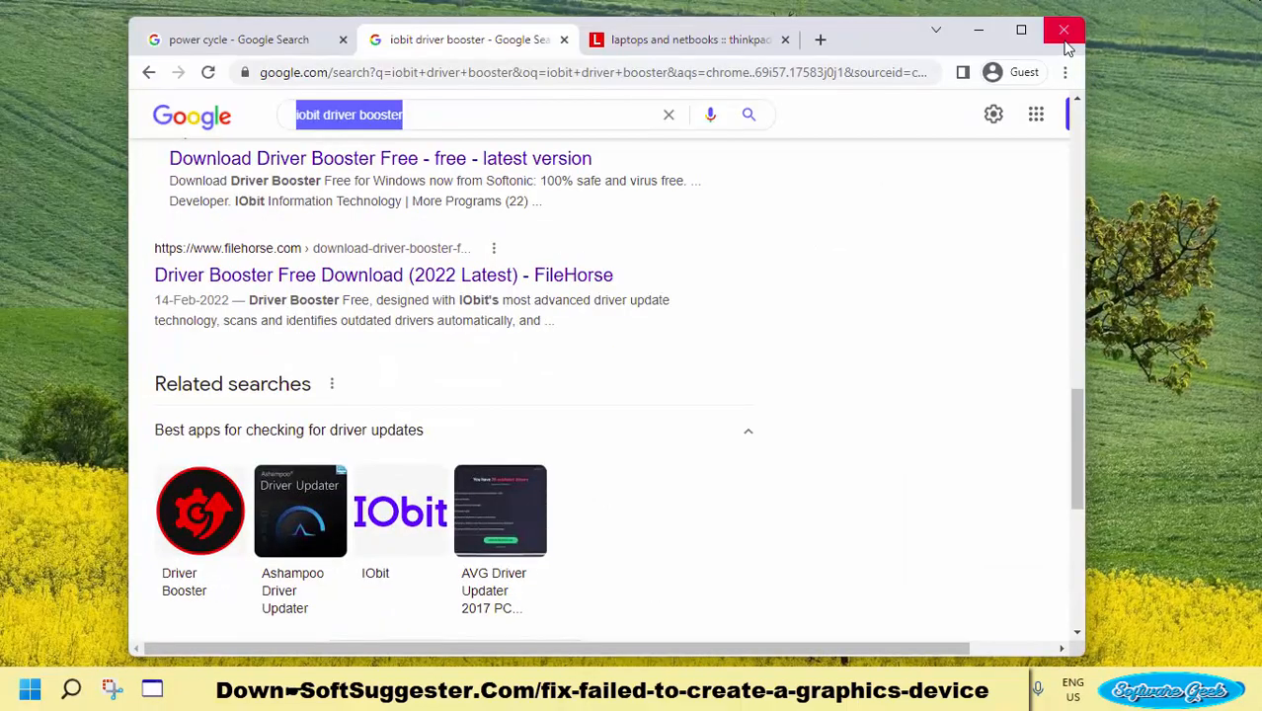
Close the Chrome window, leaving the bare Windows 11 desktop
left_click(1063, 29)
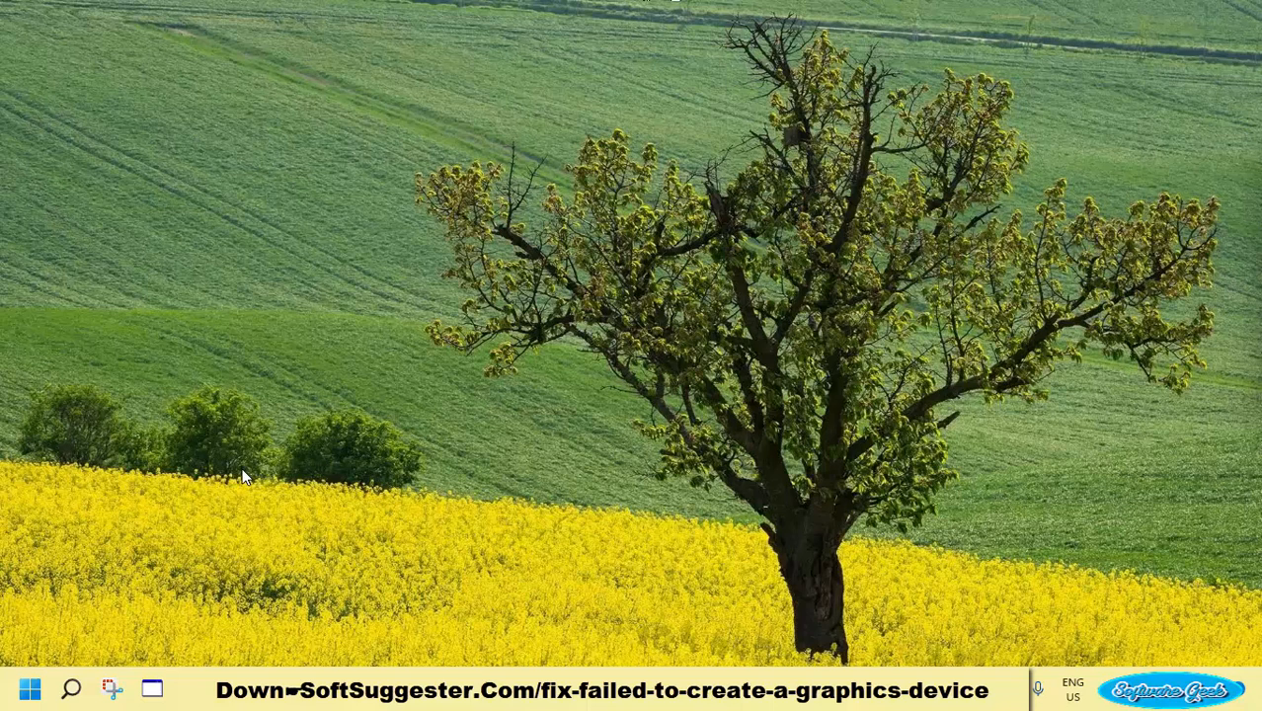
mouse_move(253, 486)
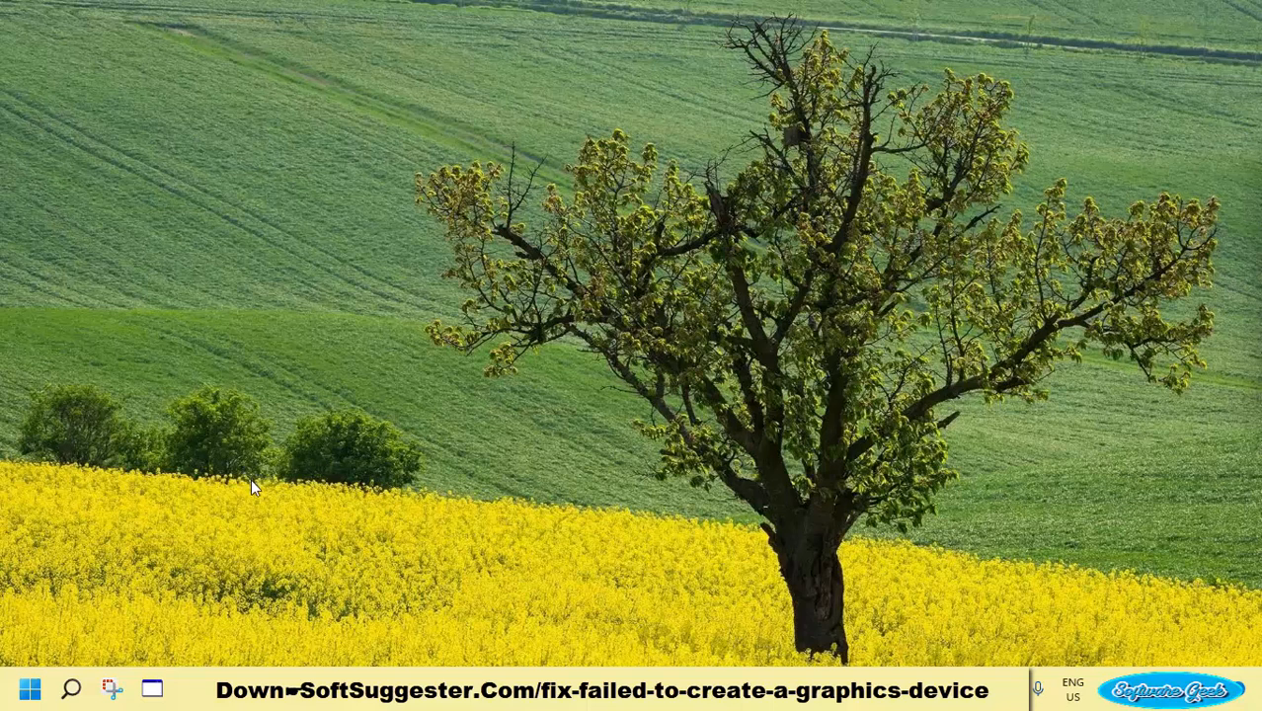
mouse_move(894, 400)
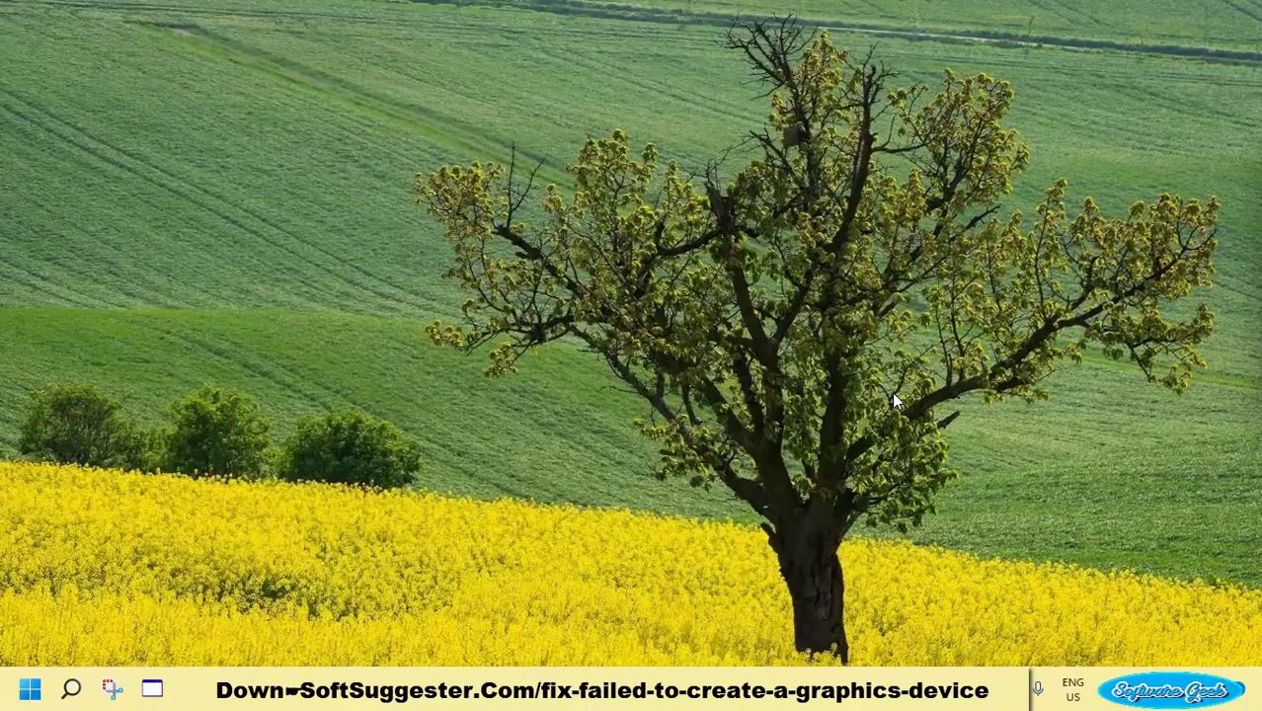